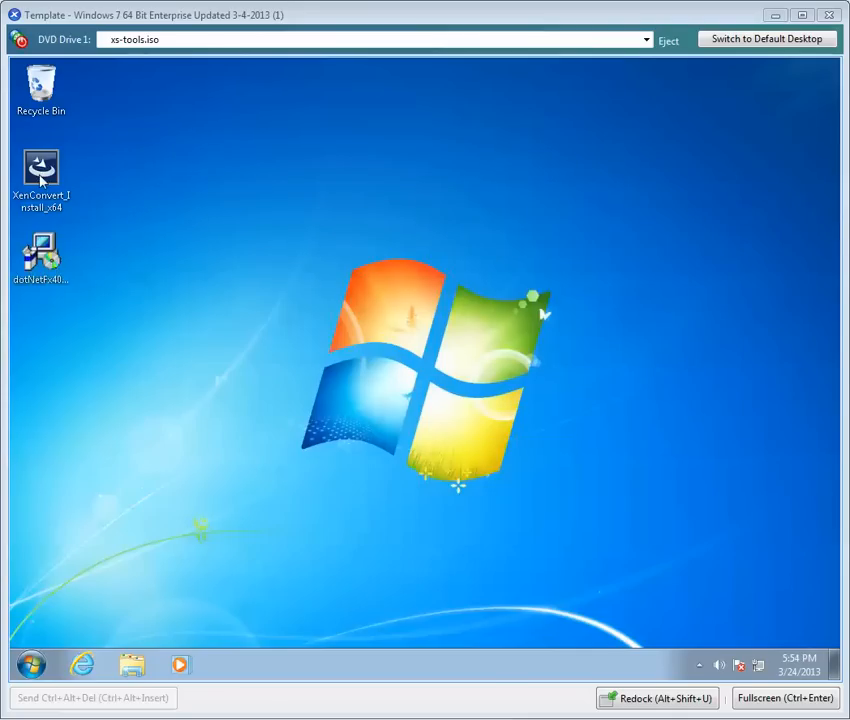
Step: Run dotNetFx40 from the desktop until .NET Framework 4 Setup reports Installation Is Complete
{"action": "left_click", "coordinate": [42, 175]}
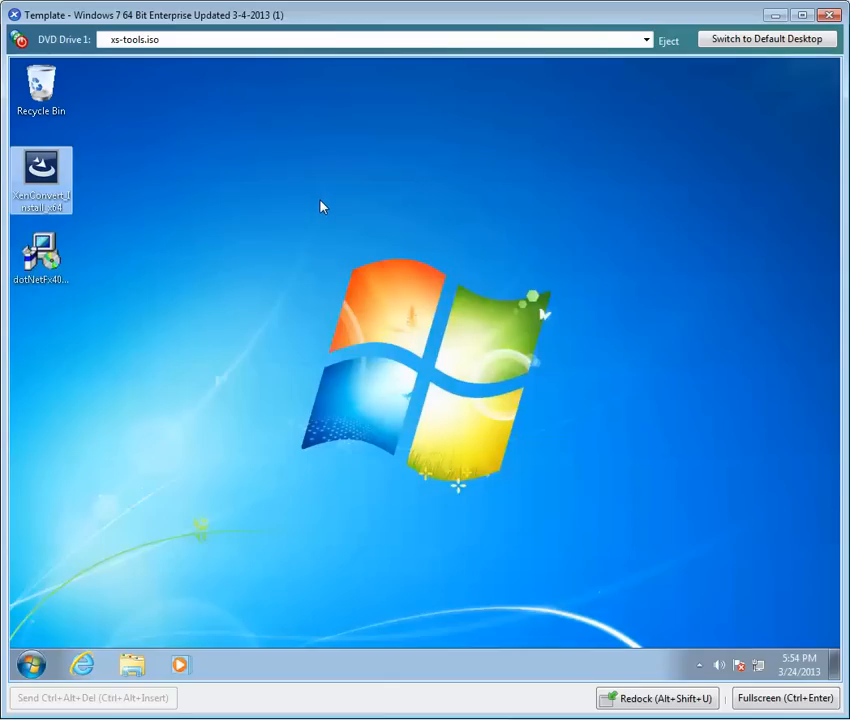
{"action": "mouse_move", "coordinate": [93, 356]}
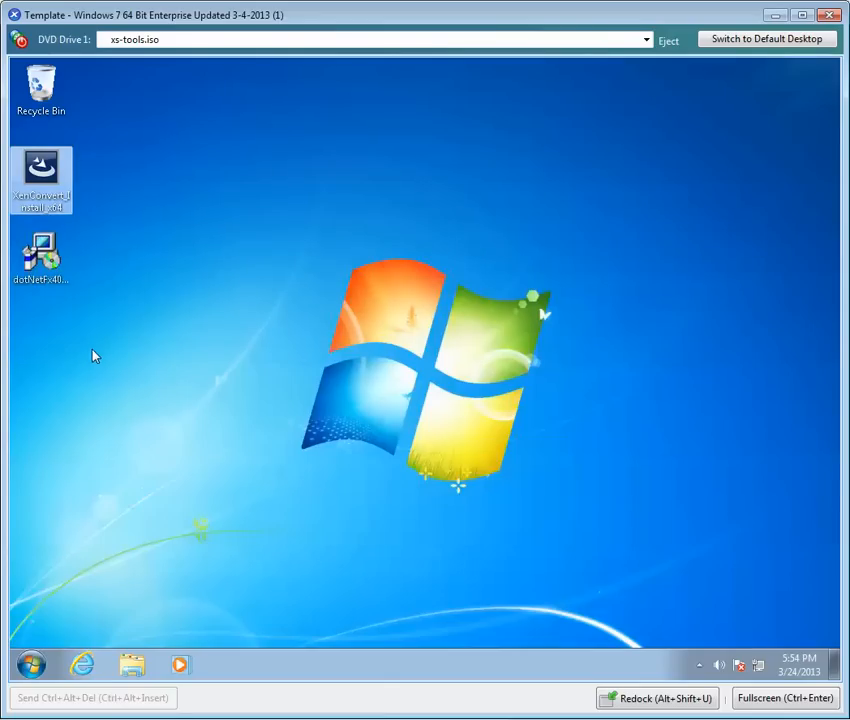
{"action": "mouse_move", "coordinate": [93, 351]}
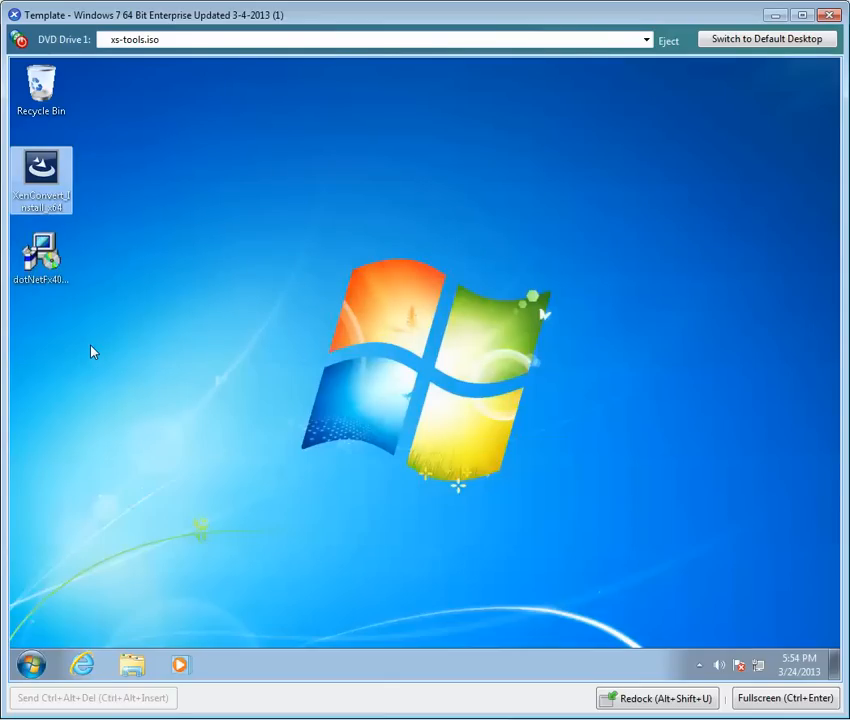
{"action": "mouse_move", "coordinate": [95, 295]}
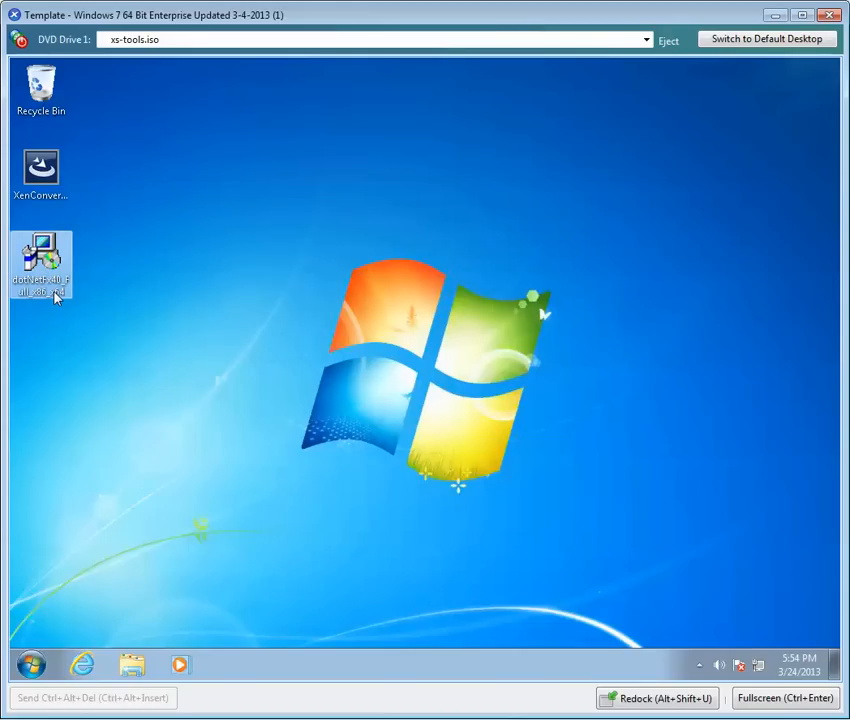
{"action": "mouse_move", "coordinate": [42, 262]}
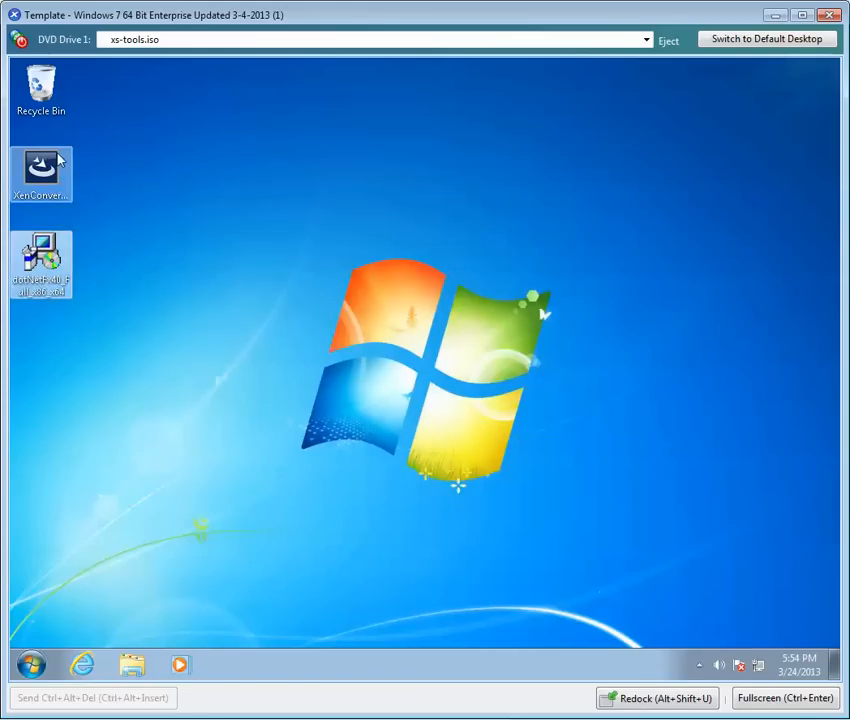
{"action": "left_click", "coordinate": [41, 170]}
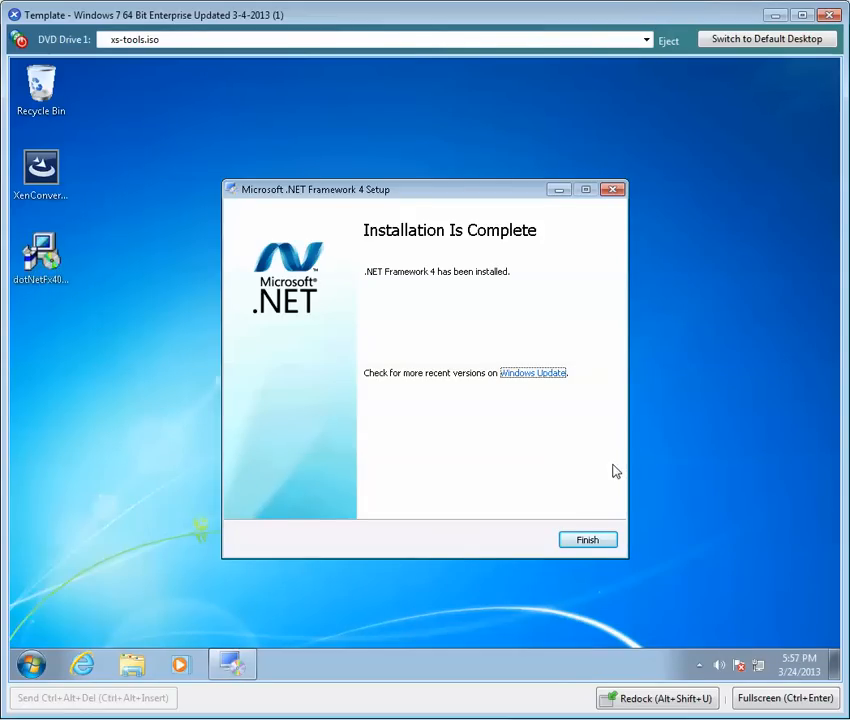
{"action": "mouse_move", "coordinate": [477, 298]}
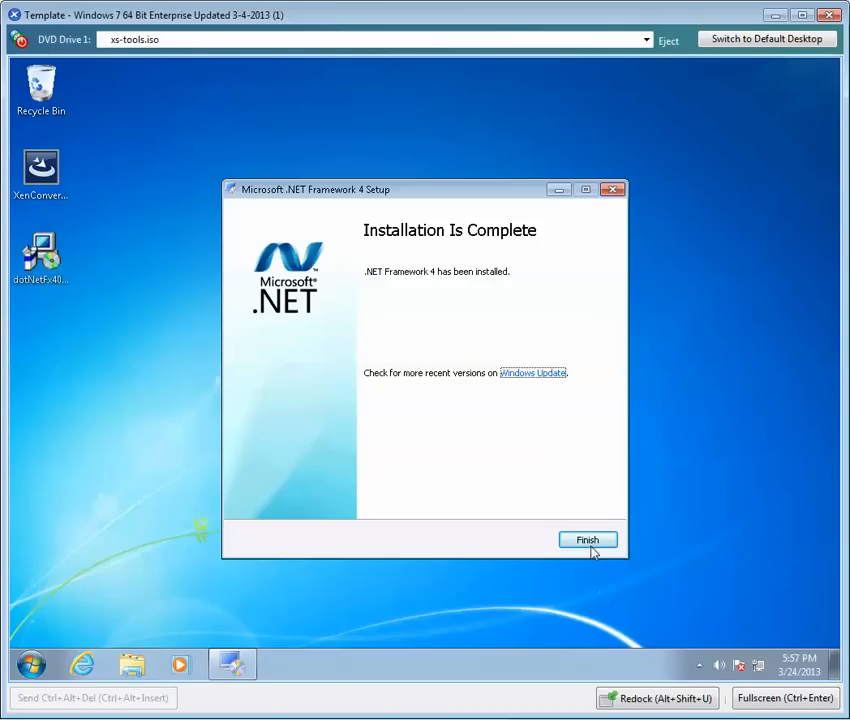
Step: Close .NET setup, then install XenConvert_Install_x64 into the default Citrix folder, accepting the license
{"action": "left_click", "coordinate": [587, 540]}
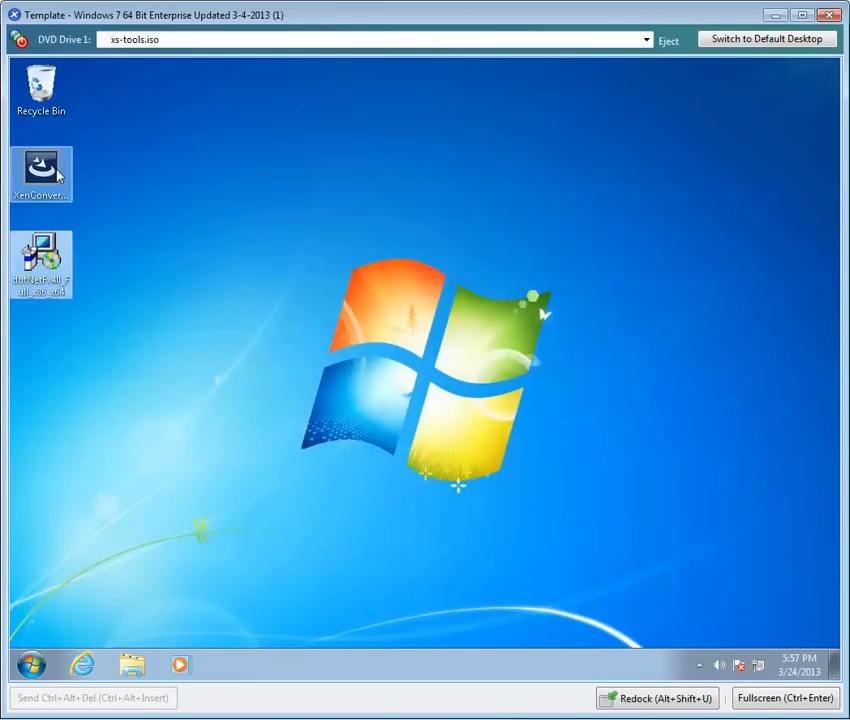
{"action": "double_click", "coordinate": [41, 174]}
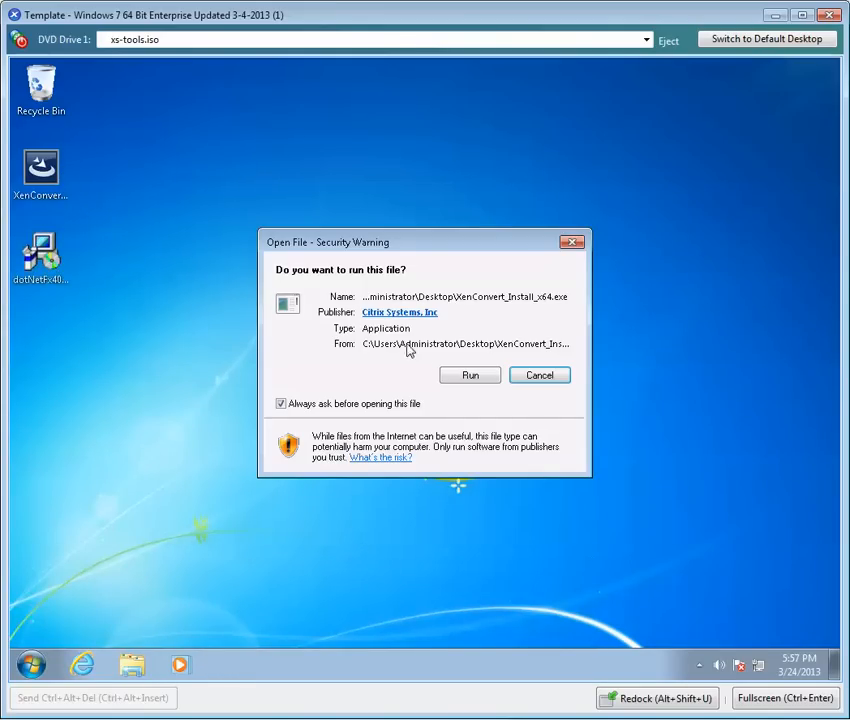
{"action": "left_click", "coordinate": [469, 375]}
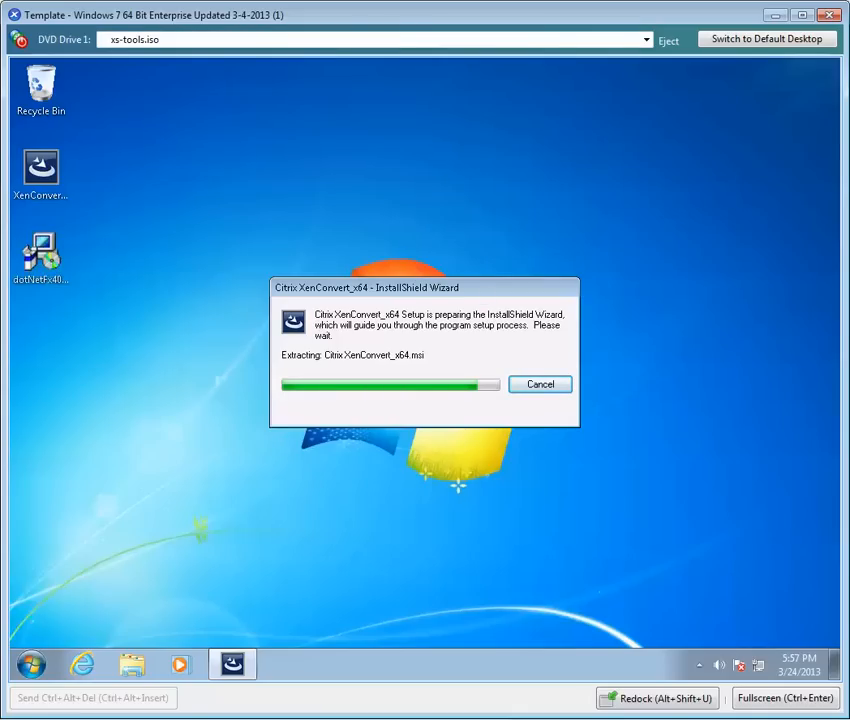
{"action": "mouse_move", "coordinate": [556, 140]}
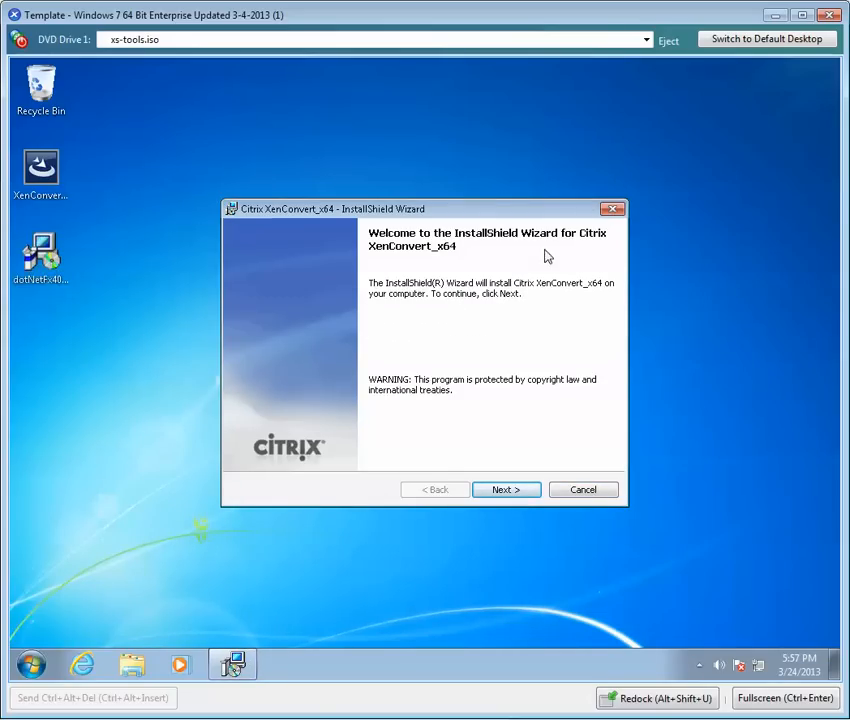
{"action": "mouse_move", "coordinate": [578, 436]}
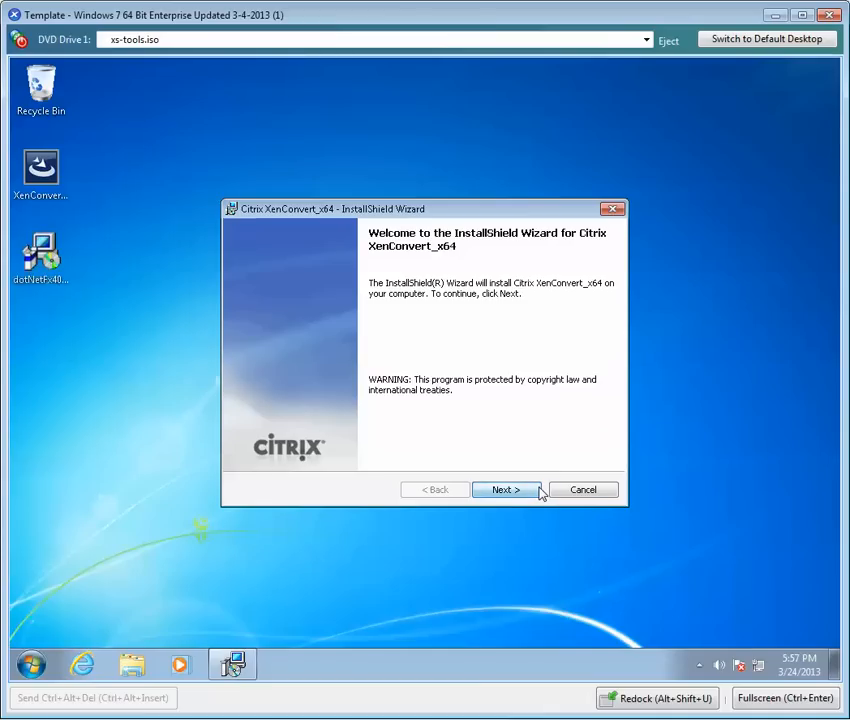
{"action": "left_click", "coordinate": [505, 489]}
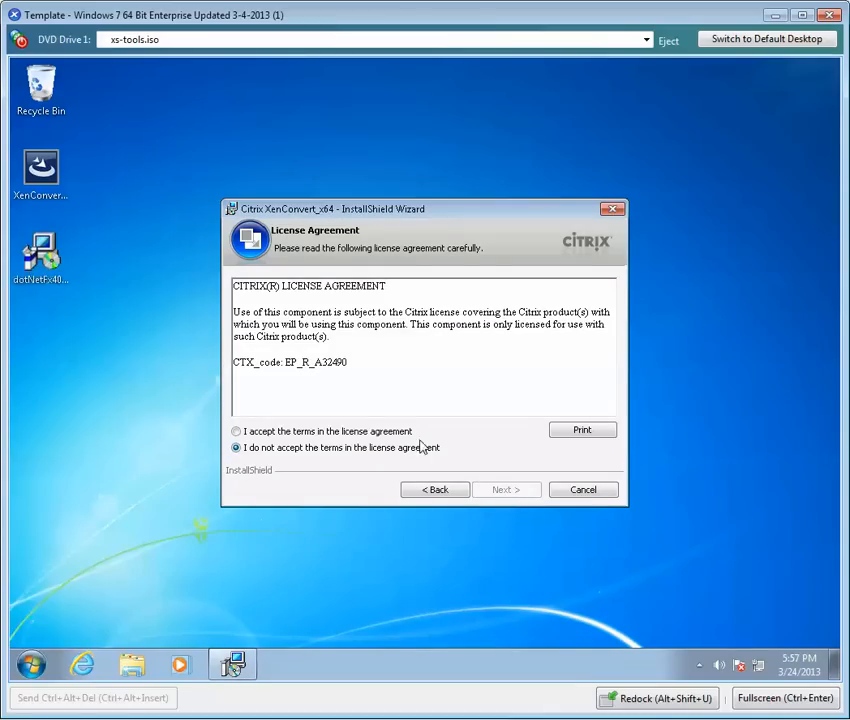
{"action": "left_click", "coordinate": [506, 489]}
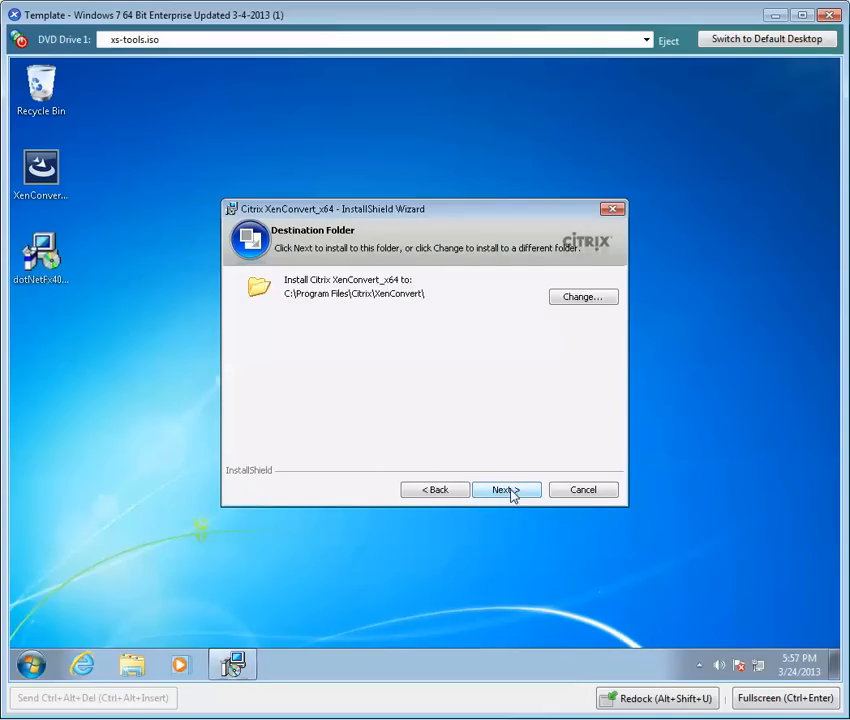
{"action": "left_click", "coordinate": [505, 489]}
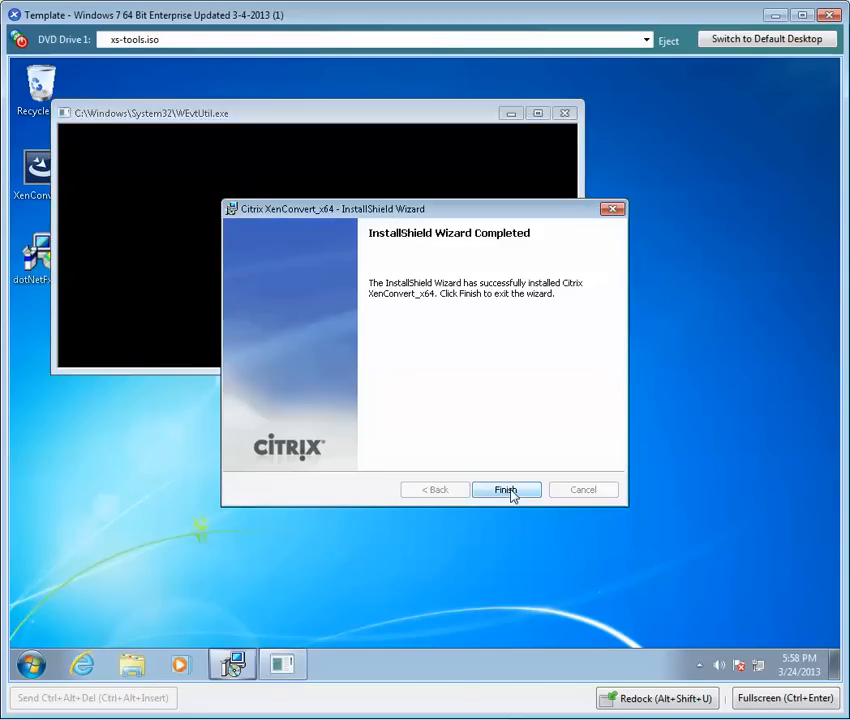
{"action": "left_click", "coordinate": [506, 489]}
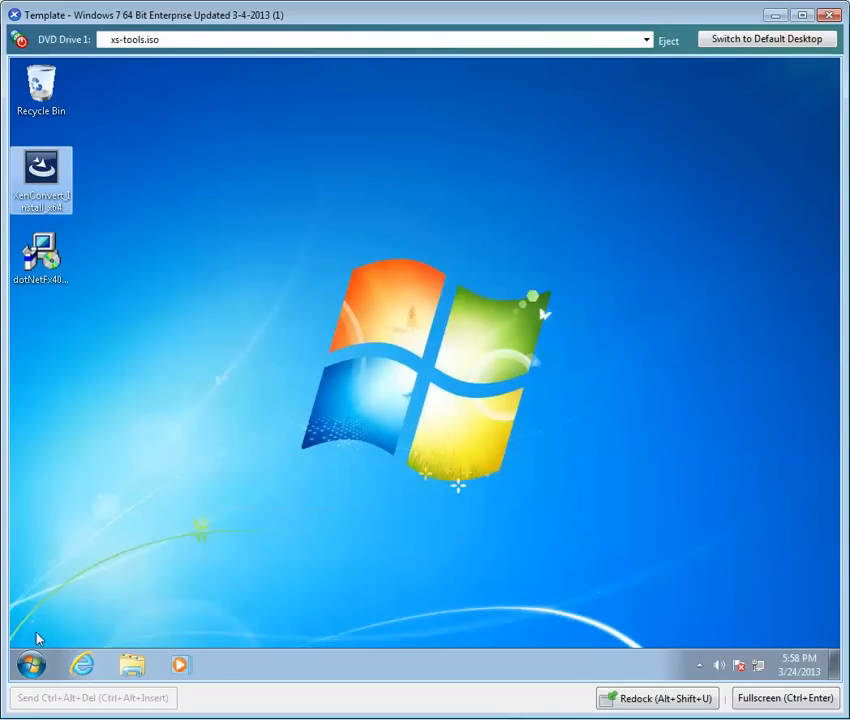
Step: Launch XenConvert 2.5 from its desktop shortcut with From: This Machine, To: XenServer
{"action": "left_click", "coordinate": [30, 664]}
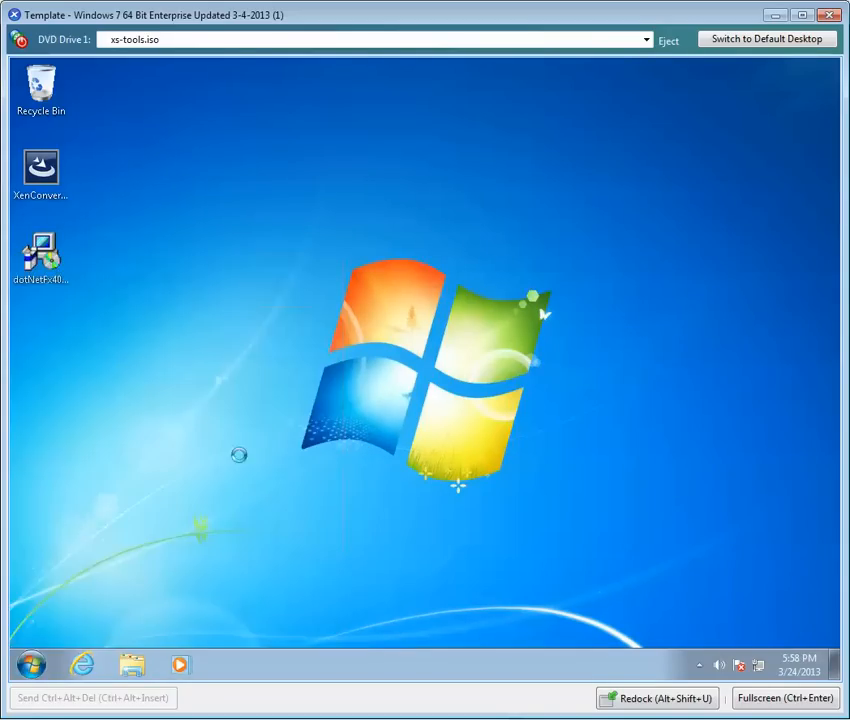
{"action": "double_click", "coordinate": [41, 167]}
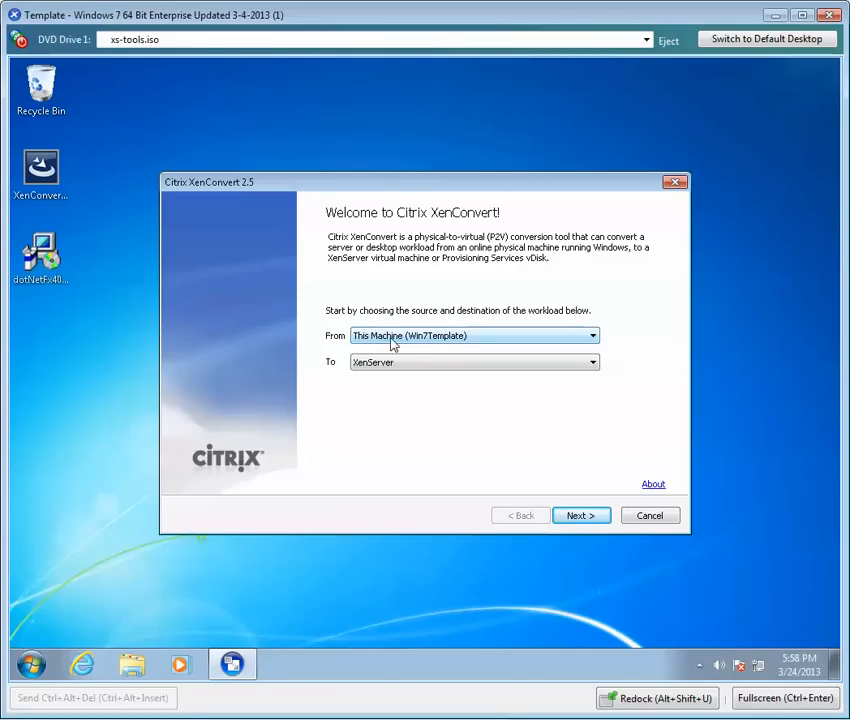
{"action": "mouse_move", "coordinate": [442, 343]}
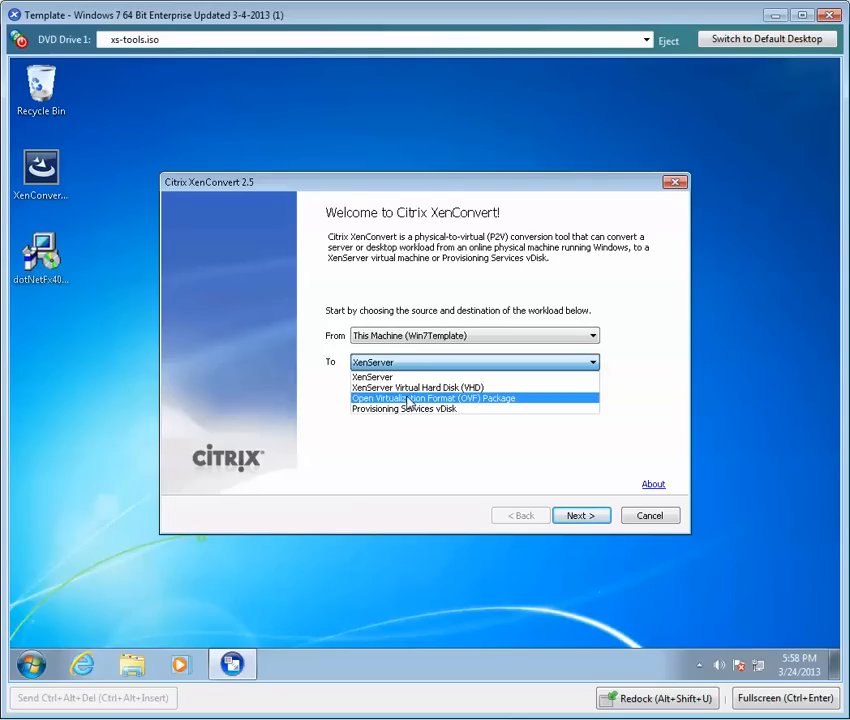
{"action": "mouse_move", "coordinate": [404, 408]}
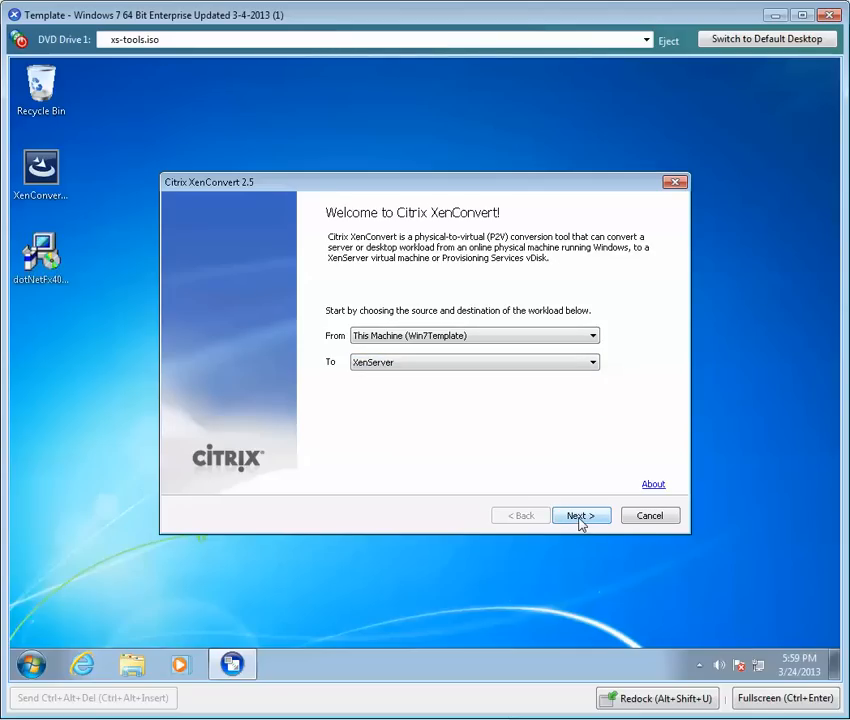
Step: Advance to volume mapping, keeping source C: and leaving other source volumes at None
{"action": "left_click", "coordinate": [581, 515]}
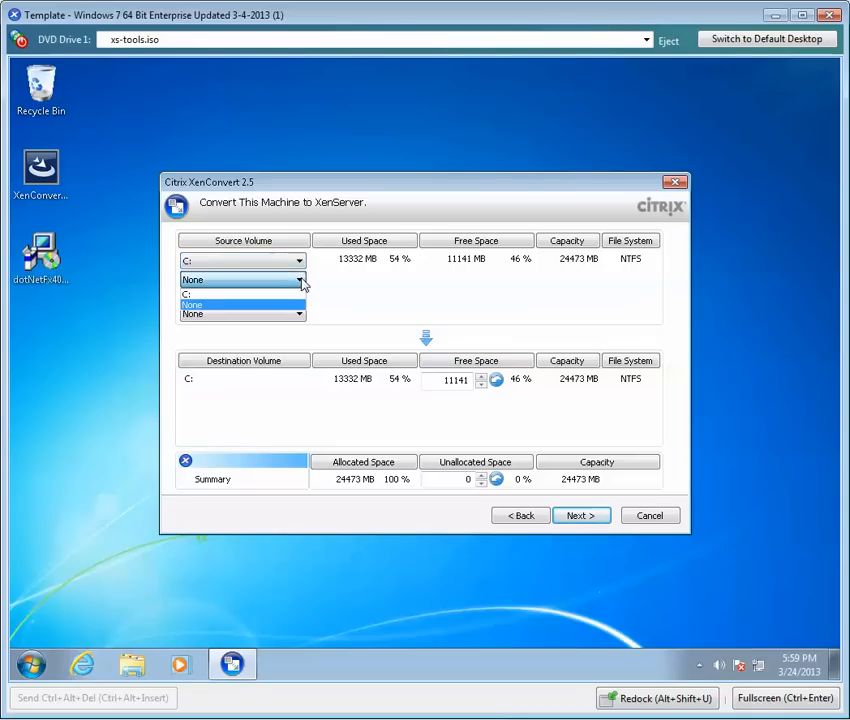
{"action": "left_click", "coordinate": [191, 293]}
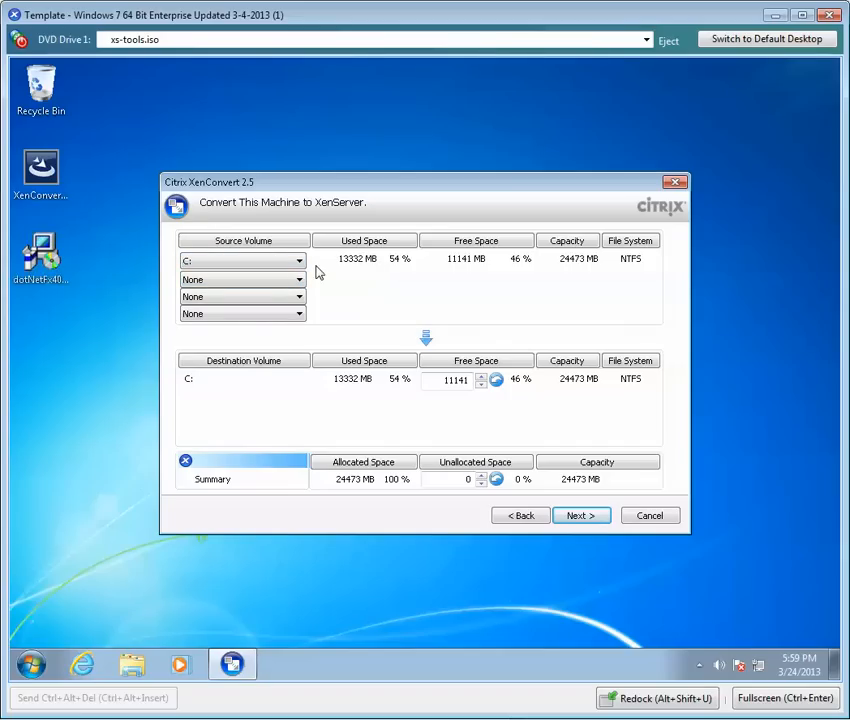
{"action": "mouse_move", "coordinate": [313, 279]}
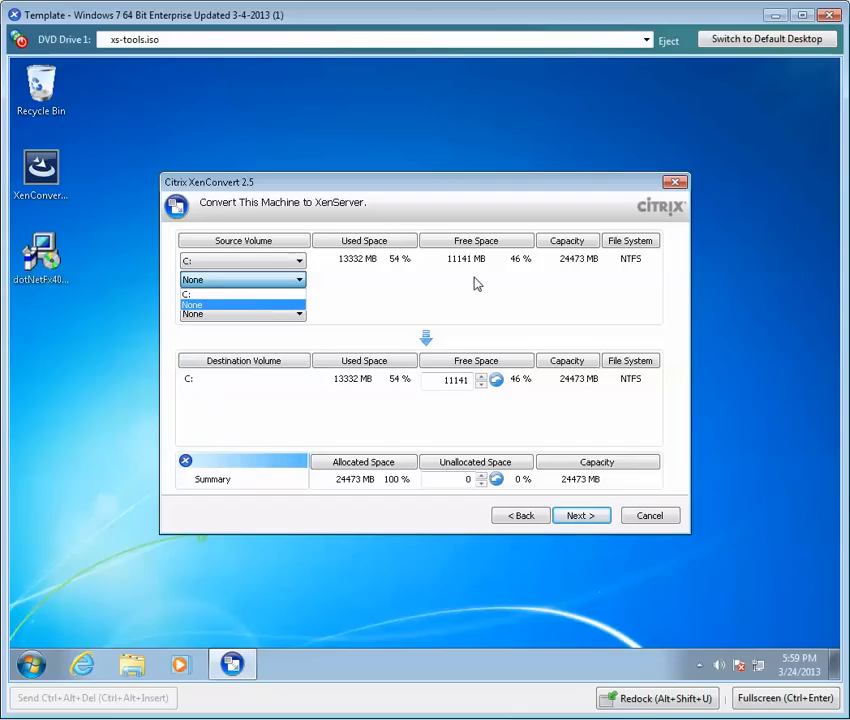
{"action": "mouse_move", "coordinate": [430, 276]}
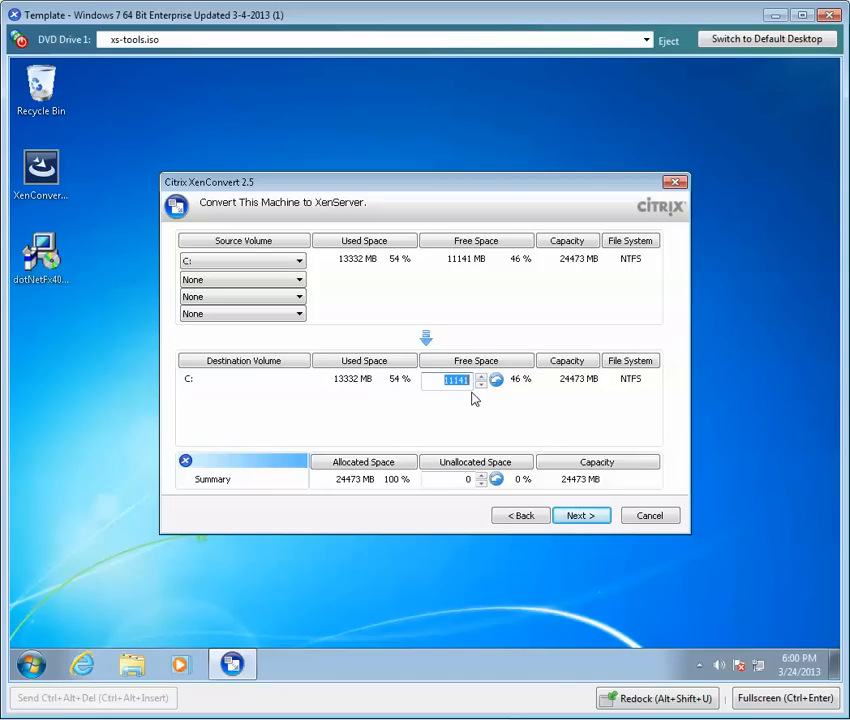
Step: Set destination C: Free Space to 15000 MB, for 28332 MB capacity
{"action": "left_click", "coordinate": [481, 383]}
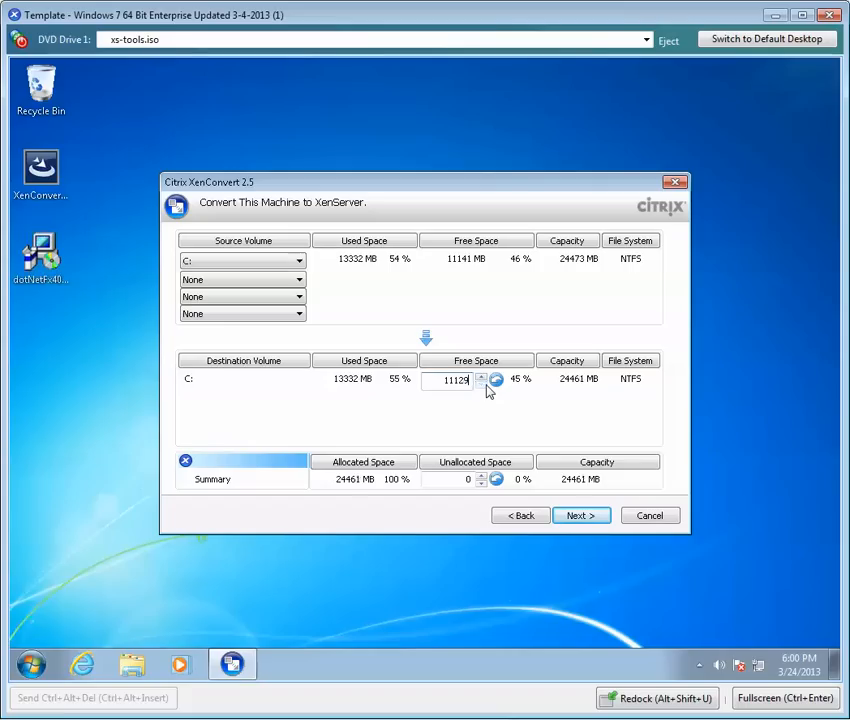
{"action": "left_click", "coordinate": [481, 383]}
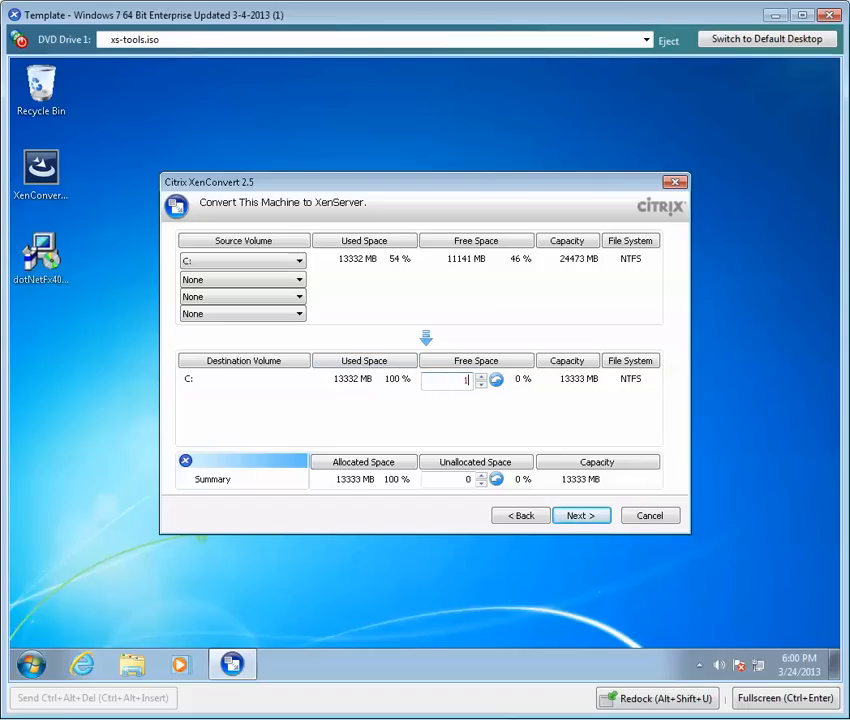
{"action": "type", "text": "15000"}
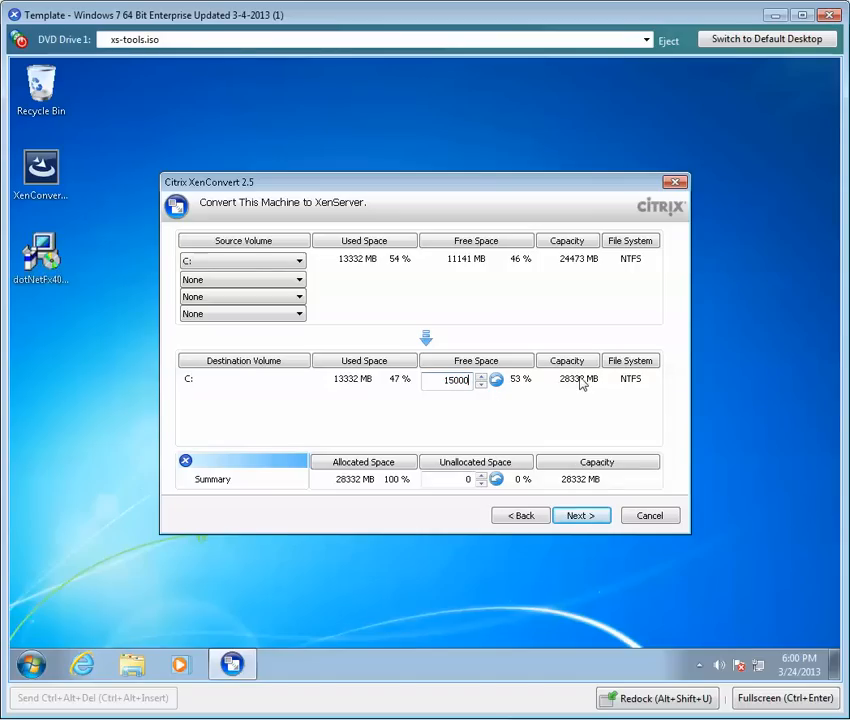
{"action": "mouse_move", "coordinate": [587, 280]}
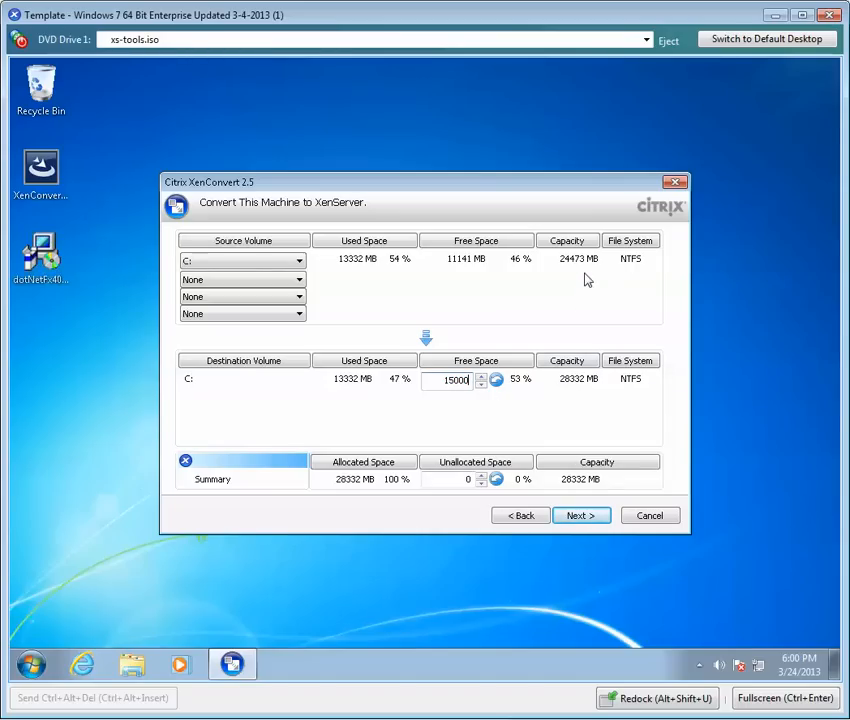
{"action": "mouse_move", "coordinate": [585, 389]}
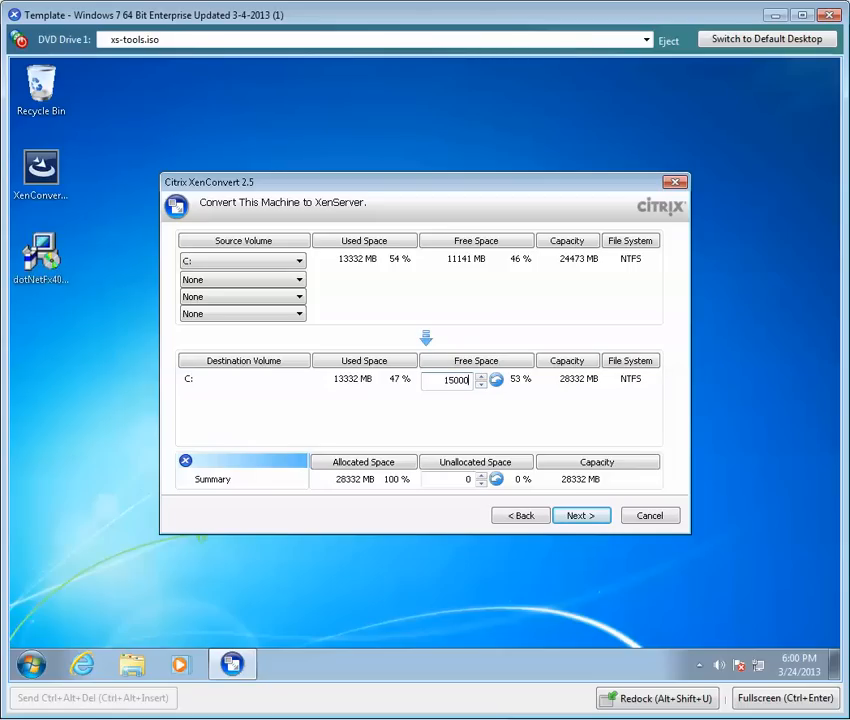
Step: Revert destination C: free space to 11141 MB and continue to XenServer connection
{"action": "triple_click", "coordinate": [453, 380]}
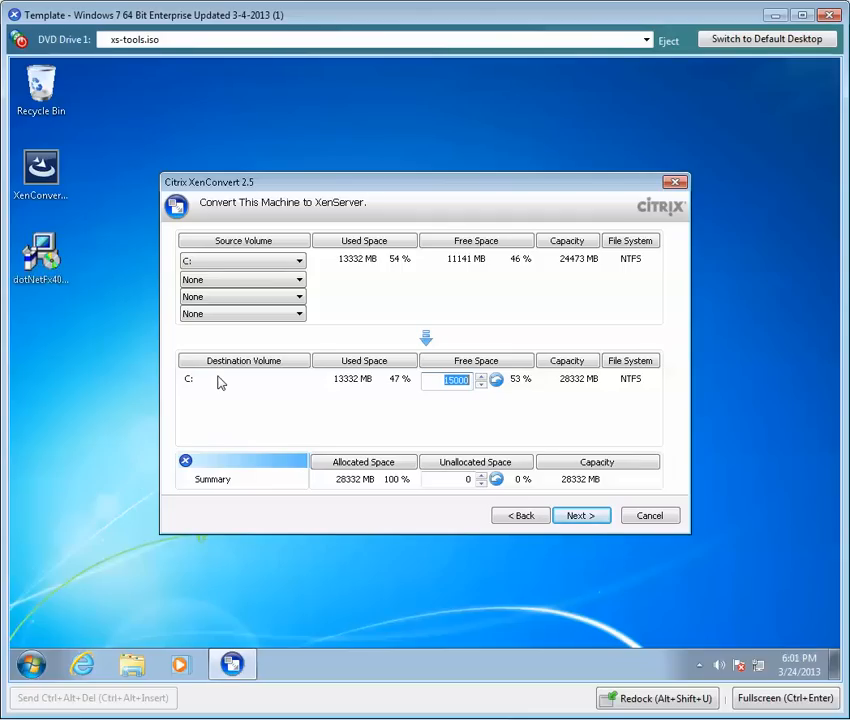
{"action": "mouse_move", "coordinate": [395, 384]}
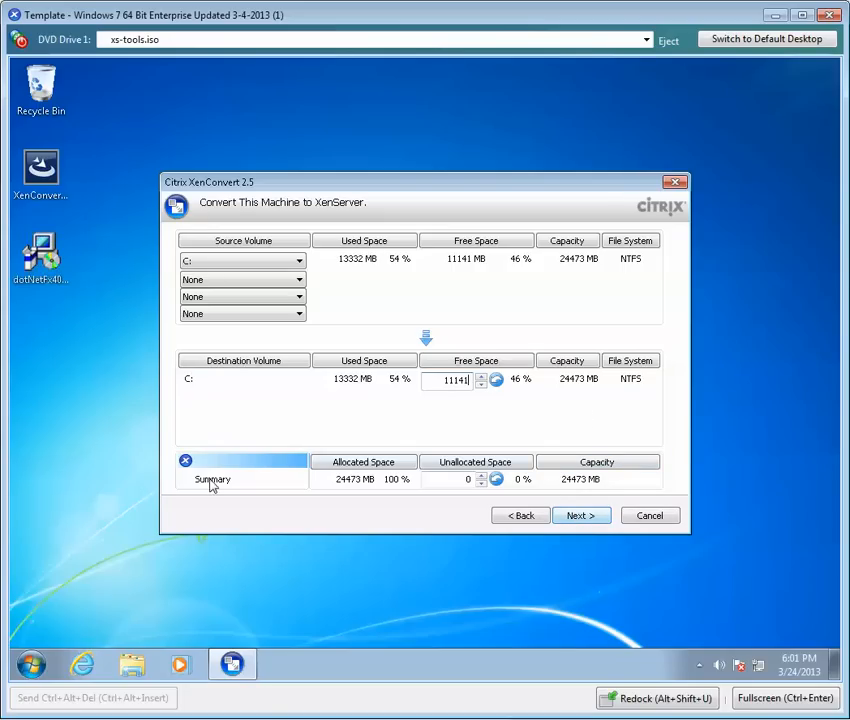
{"action": "mouse_move", "coordinate": [610, 490]}
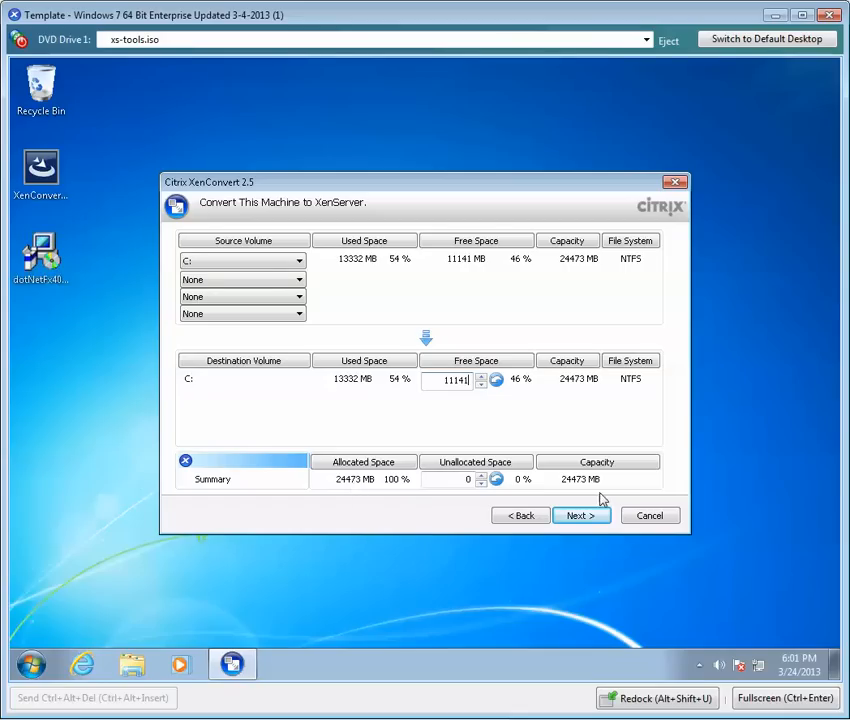
{"action": "left_click", "coordinate": [581, 515]}
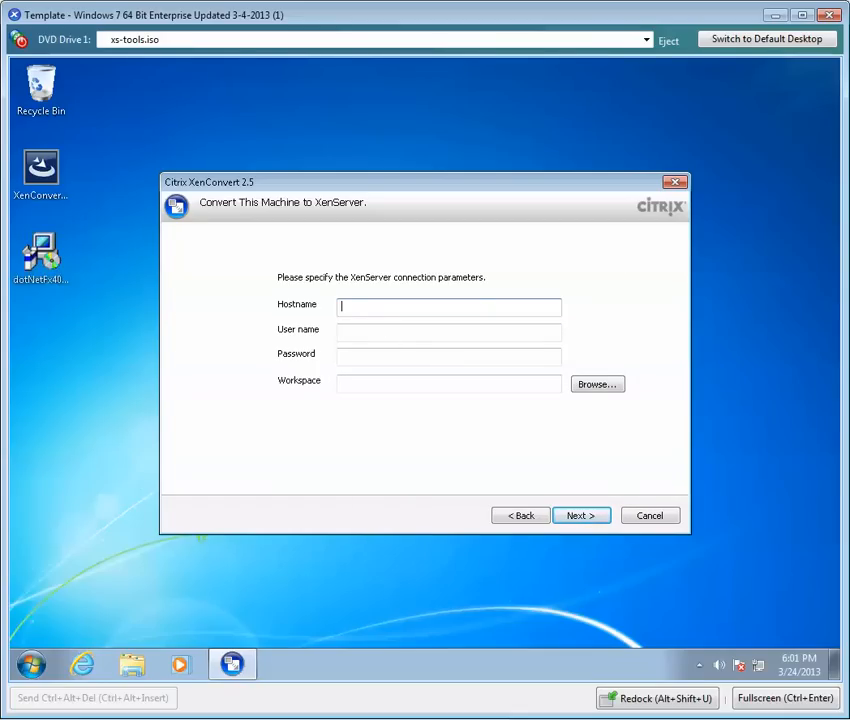
Step: Enter hostname 10.201.161.5 with user name and password, then browse for a workspace
{"action": "type", "text": "19"}
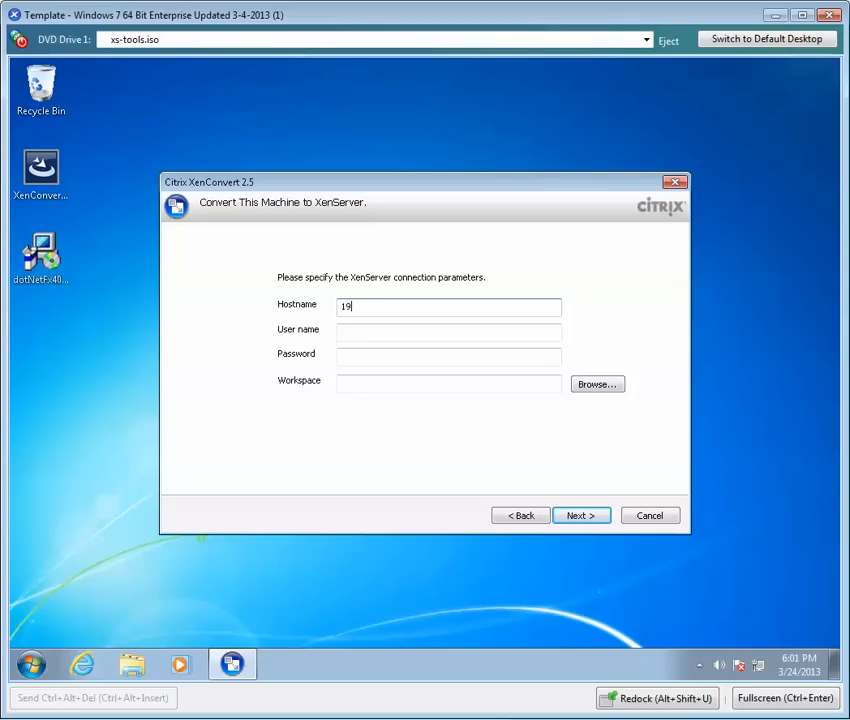
{"action": "key", "text": "BackSpace"}
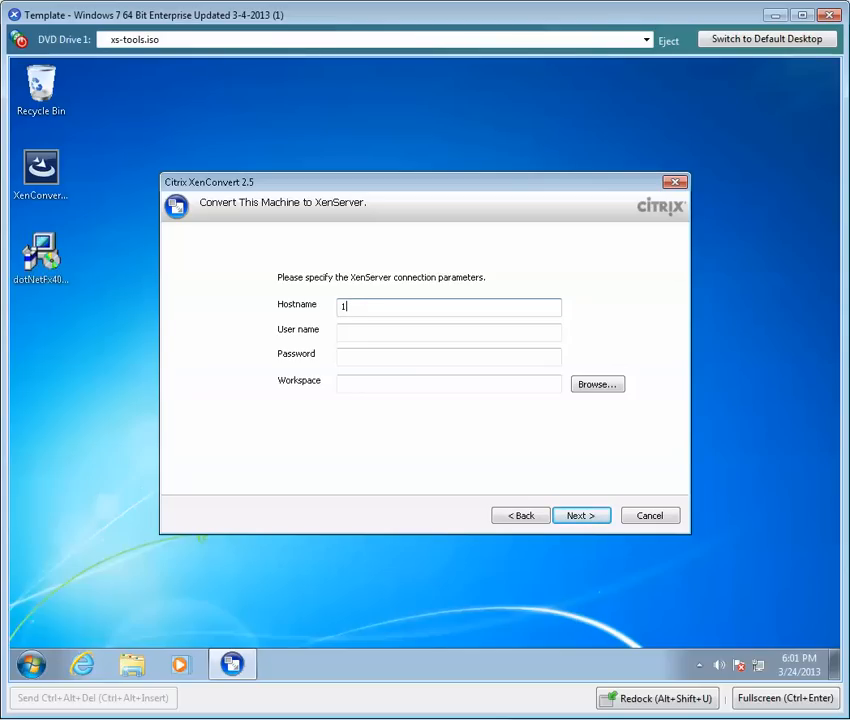
{"action": "type", "text": "0.1"}
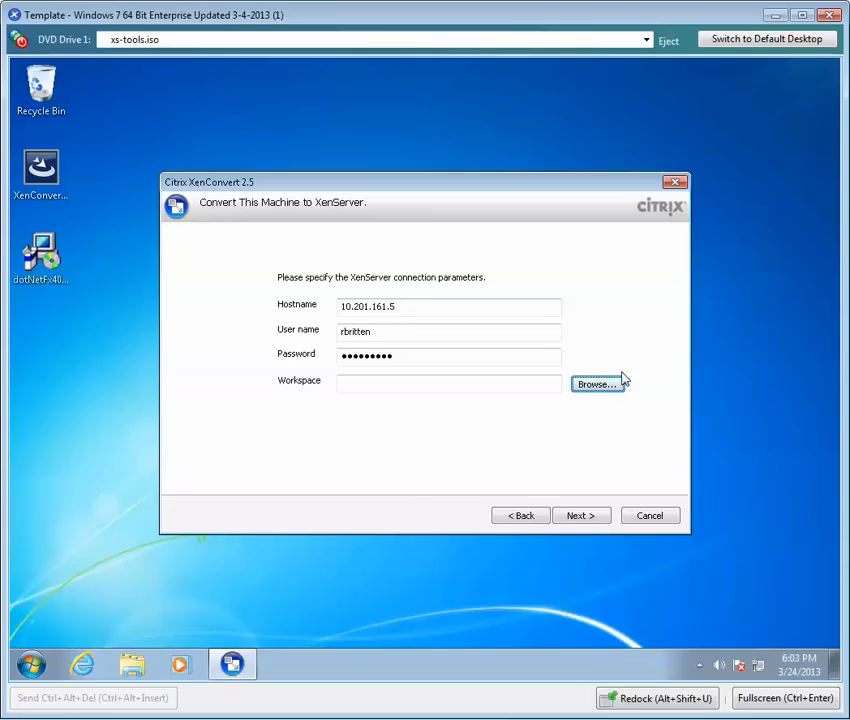
{"action": "mouse_move", "coordinate": [486, 405]}
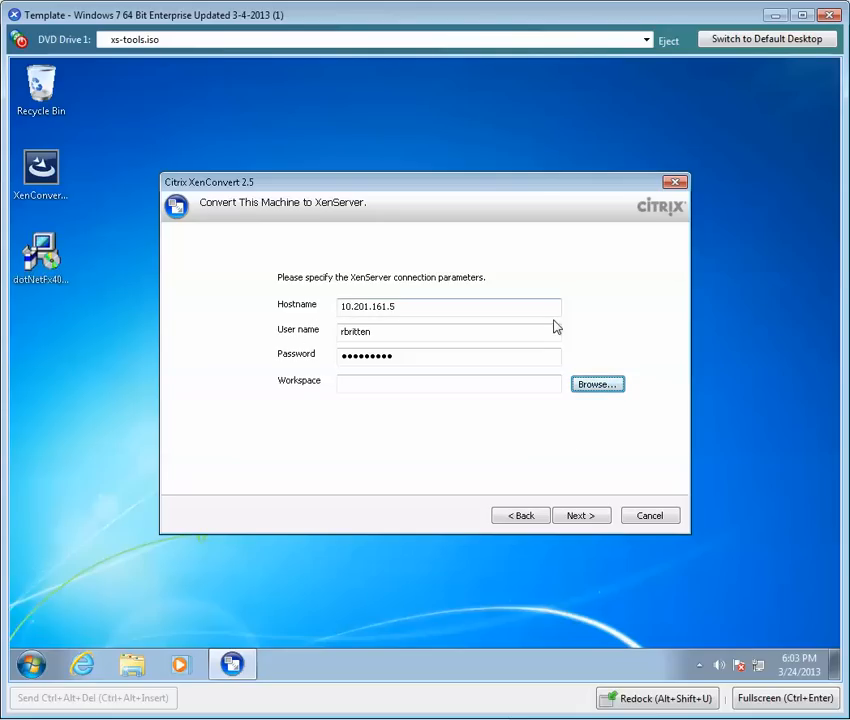
{"action": "left_click", "coordinate": [597, 384]}
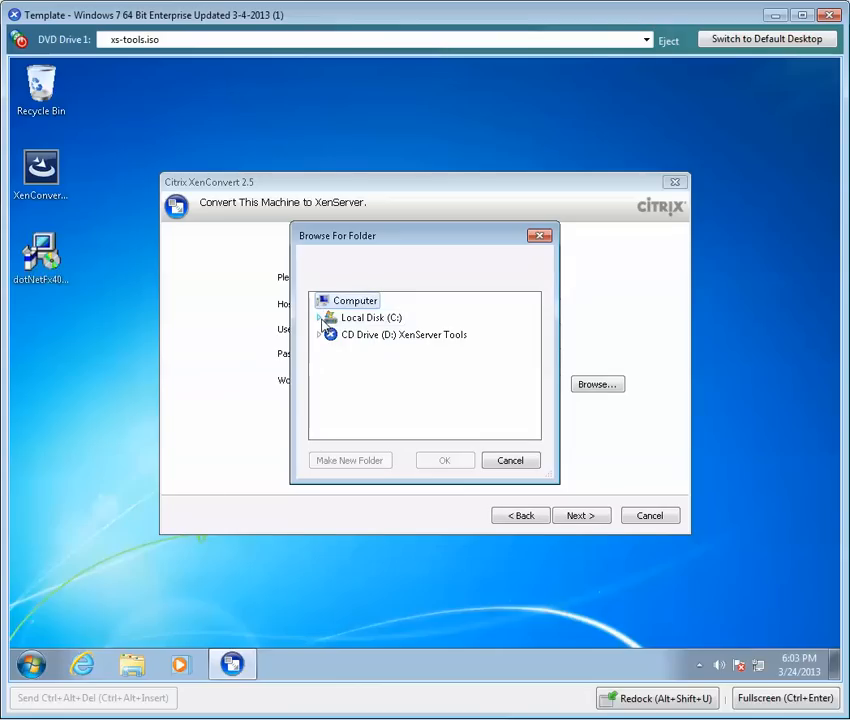
Step: Browse Local Disk (C:) for a workspace, then cancel the folder chooser and wizard
{"action": "left_click", "coordinate": [319, 317]}
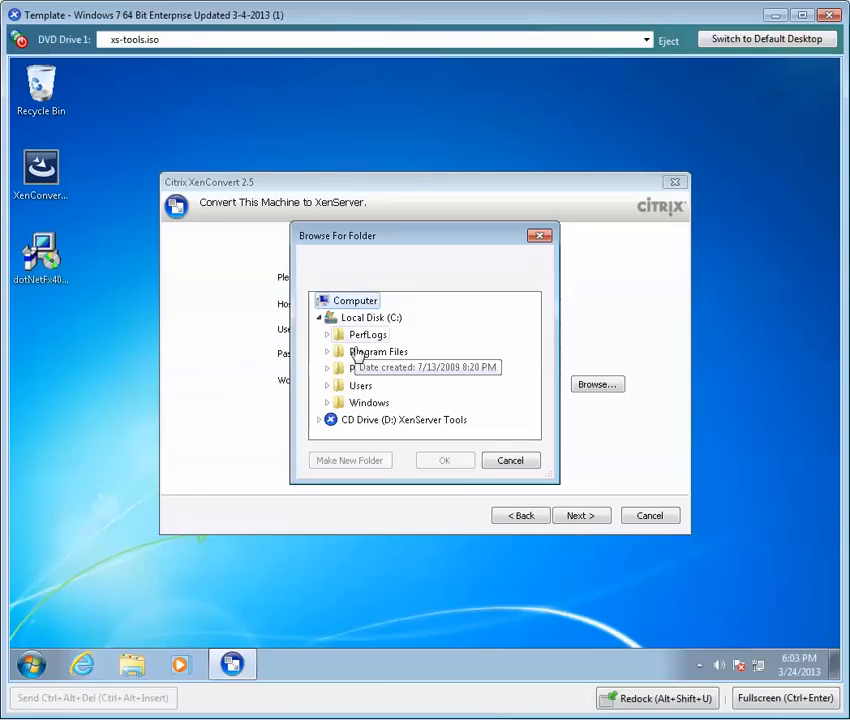
{"action": "mouse_move", "coordinate": [363, 347]}
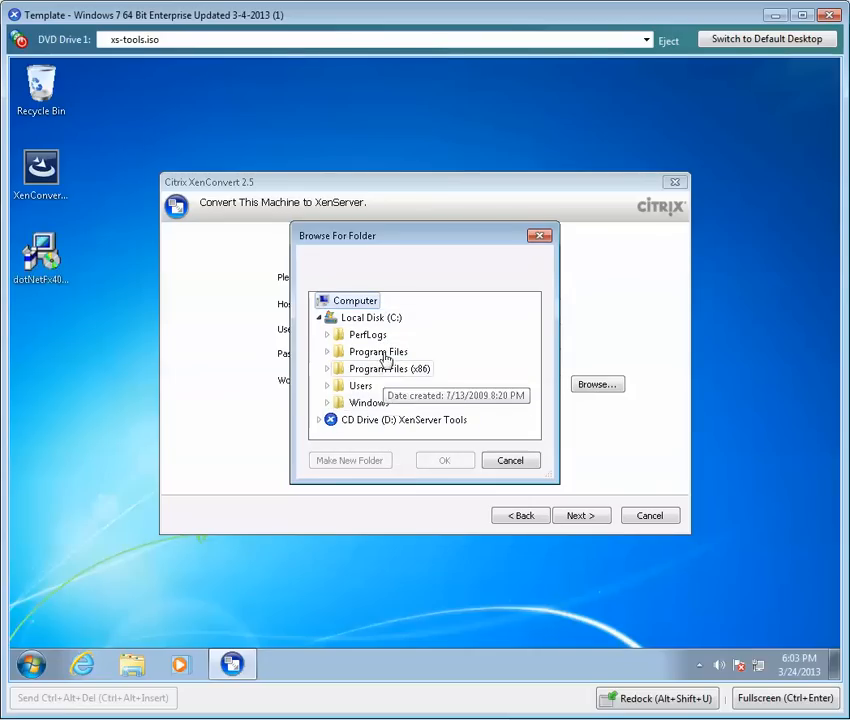
{"action": "left_click", "coordinate": [368, 317]}
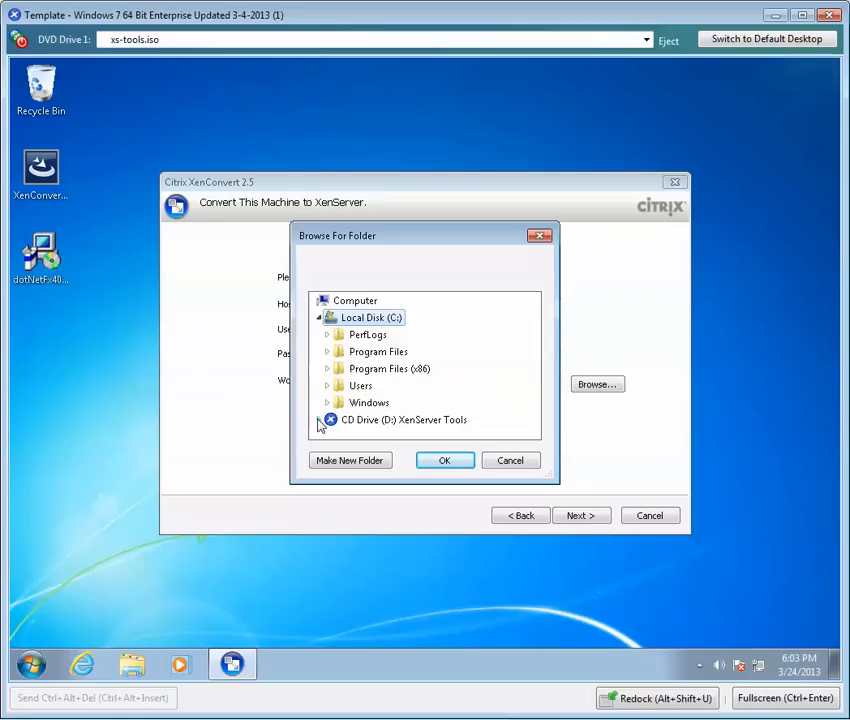
{"action": "left_click", "coordinate": [330, 419]}
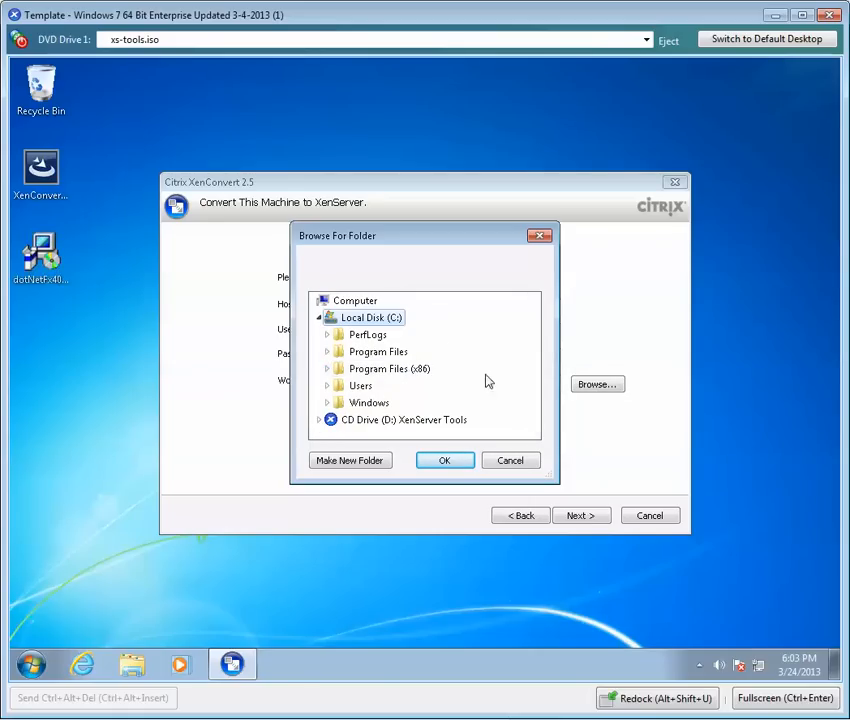
{"action": "mouse_move", "coordinate": [385, 322]}
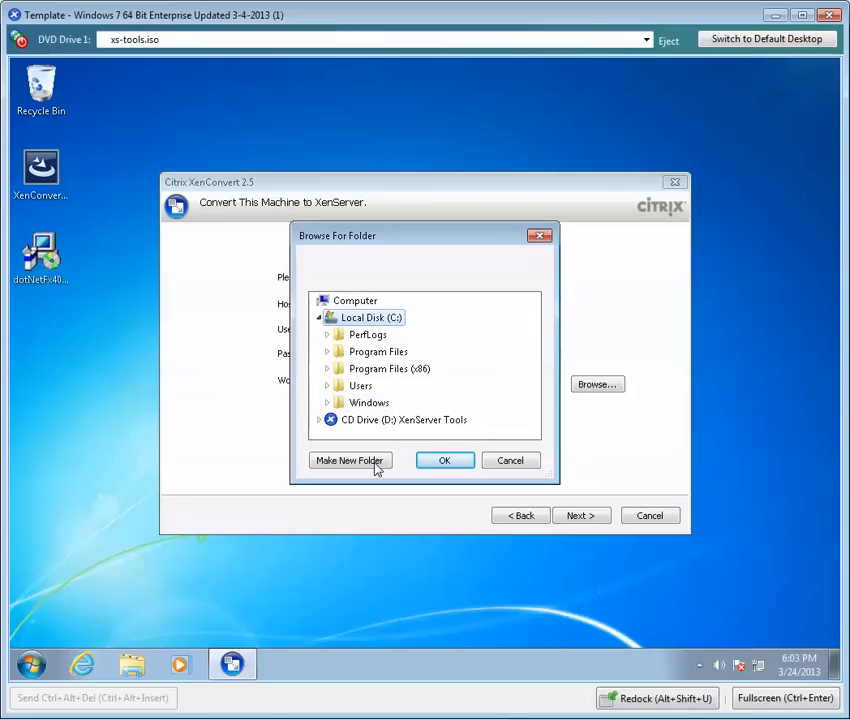
{"action": "mouse_move", "coordinate": [367, 351]}
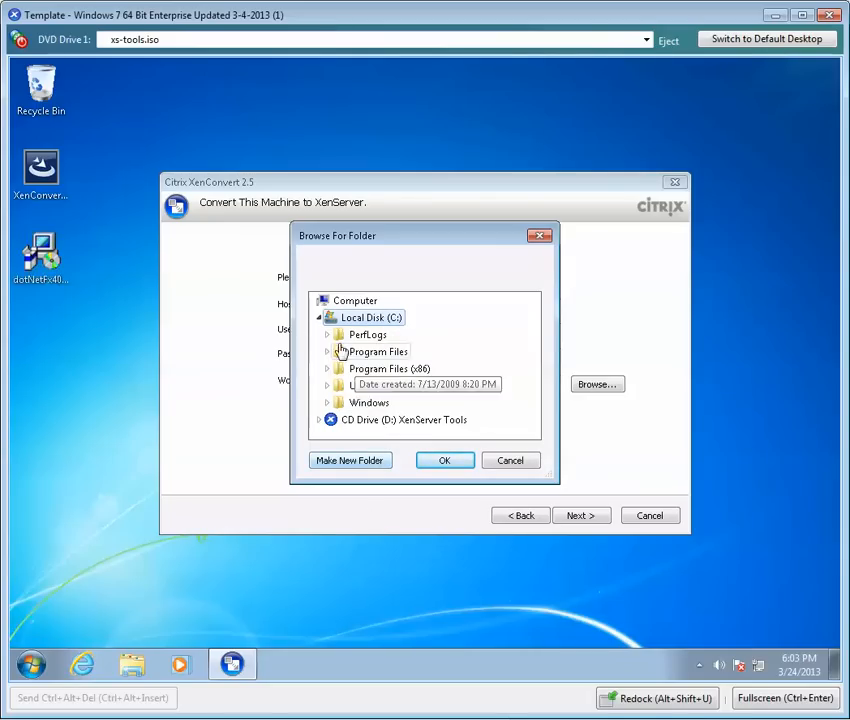
{"action": "left_click", "coordinate": [318, 317]}
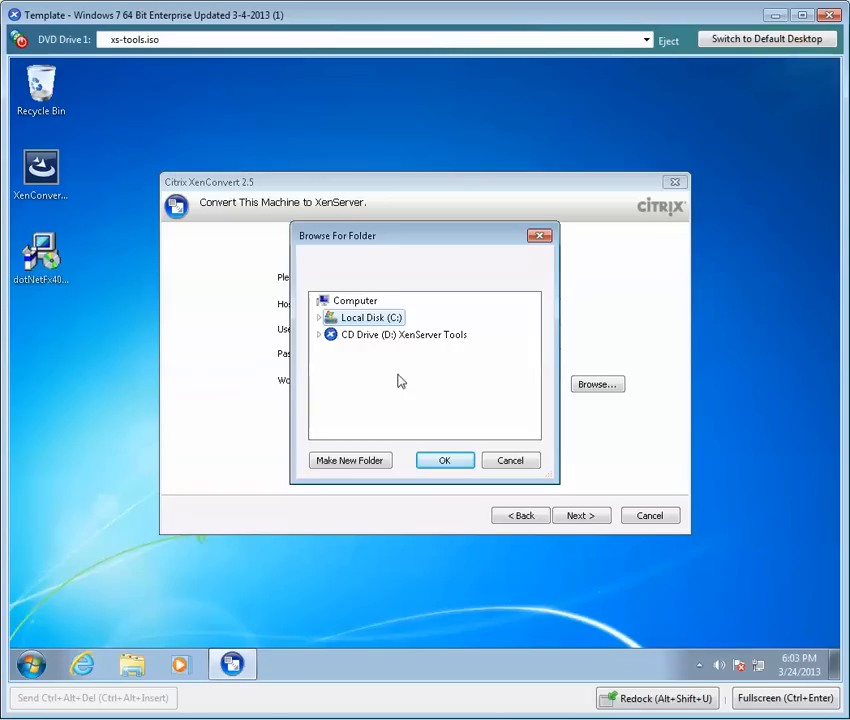
{"action": "mouse_move", "coordinate": [370, 335]}
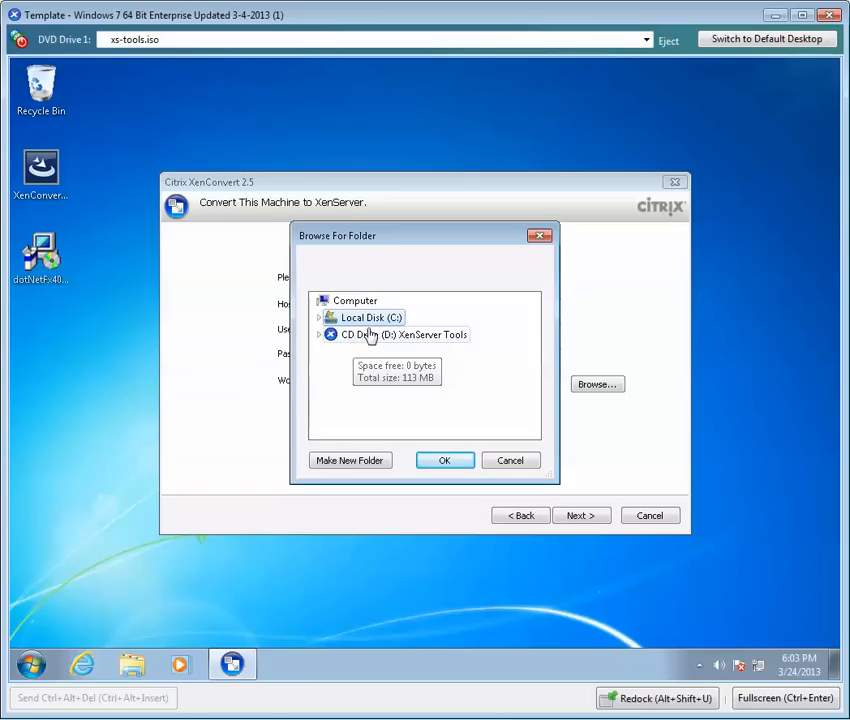
{"action": "mouse_move", "coordinate": [385, 334]}
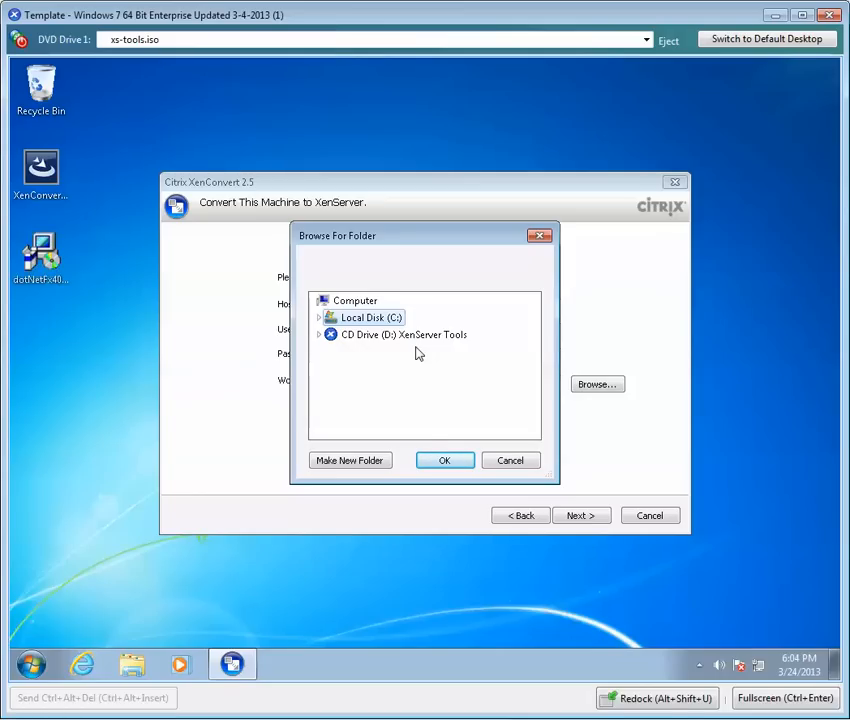
{"action": "mouse_move", "coordinate": [437, 398]}
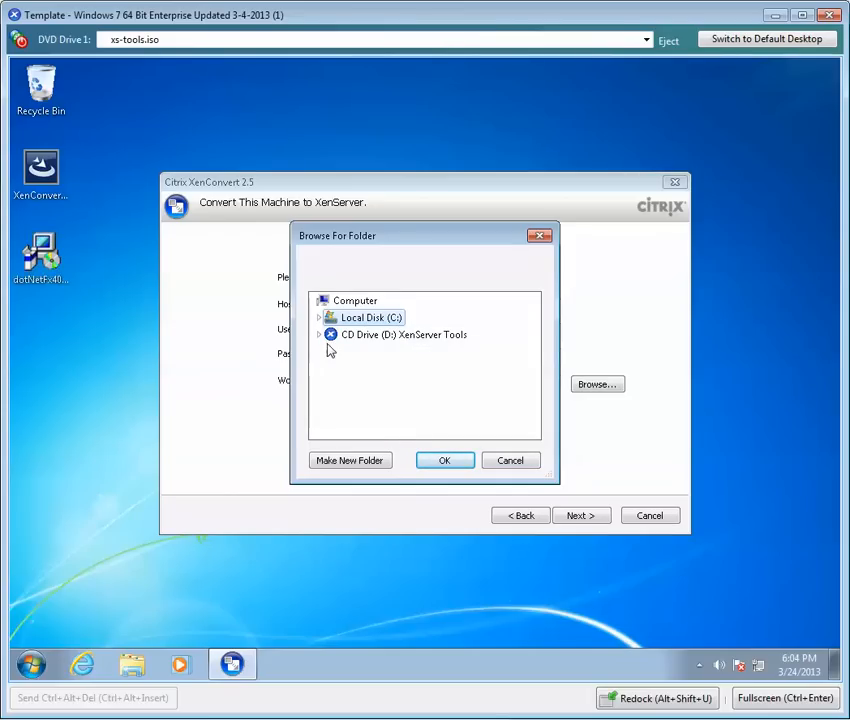
{"action": "mouse_move", "coordinate": [345, 352]}
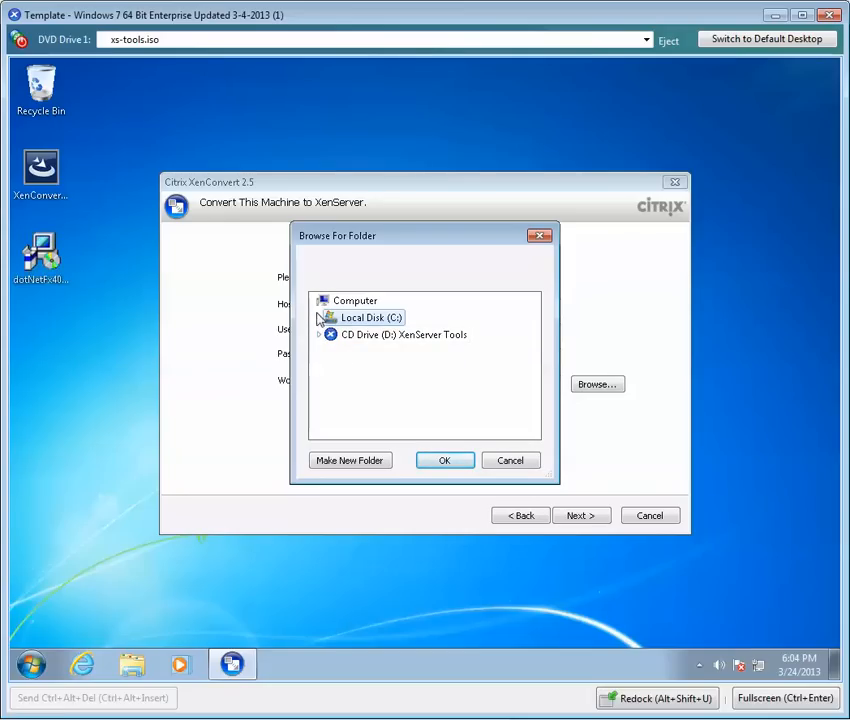
{"action": "left_click", "coordinate": [320, 317]}
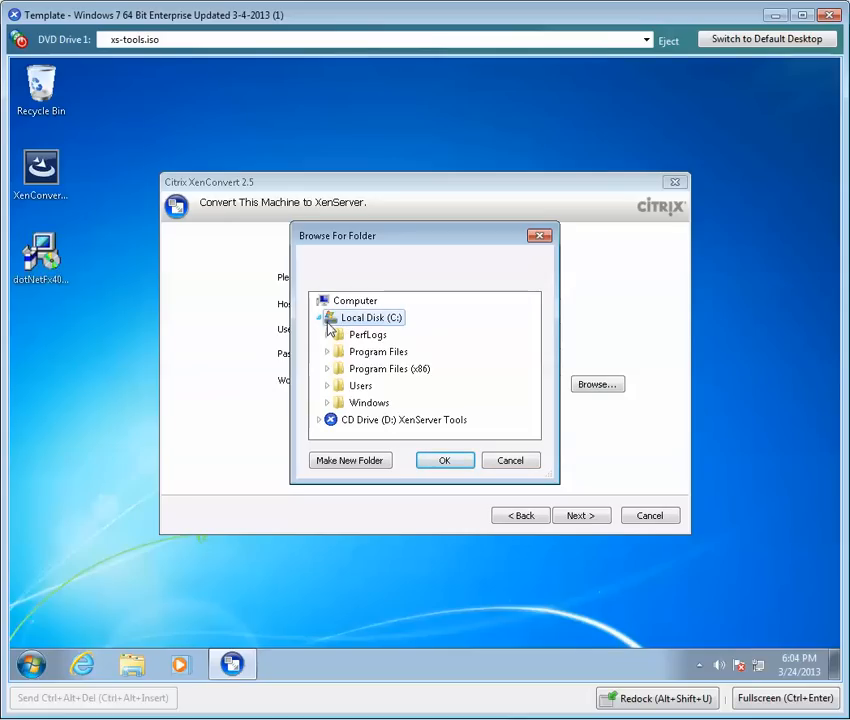
{"action": "left_click", "coordinate": [320, 317]}
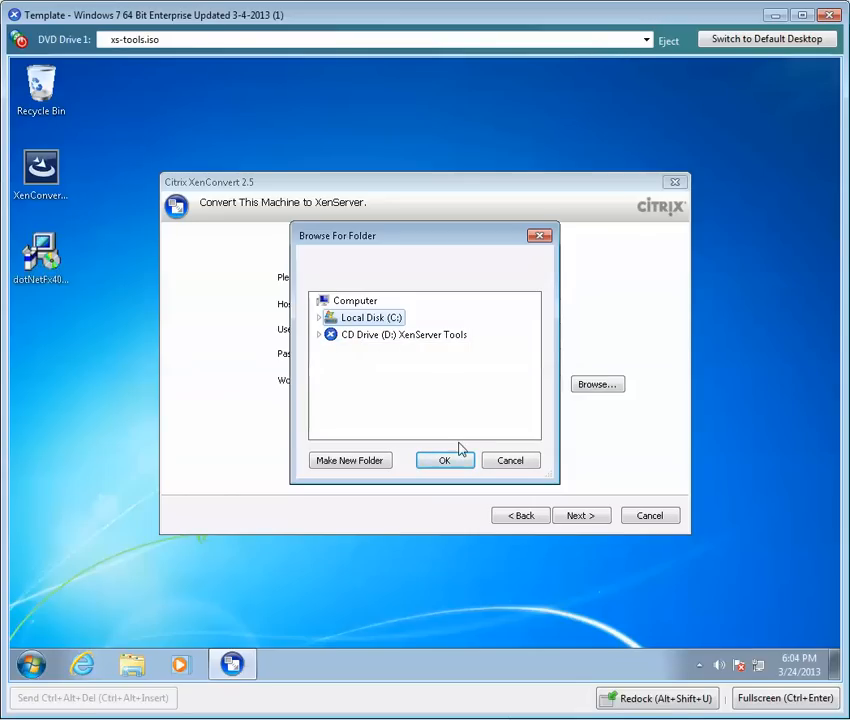
{"action": "left_click", "coordinate": [444, 460]}
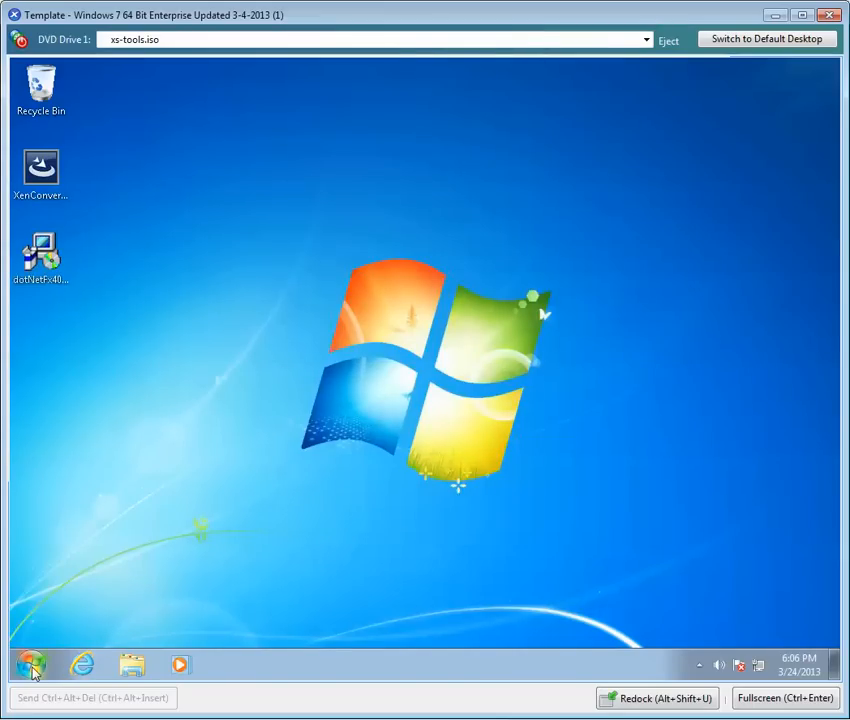
Step: Check drives in Computer, showing New Volume (E:) with 14.9 GB free, then relaunch XenConvert
{"action": "left_click", "coordinate": [30, 664]}
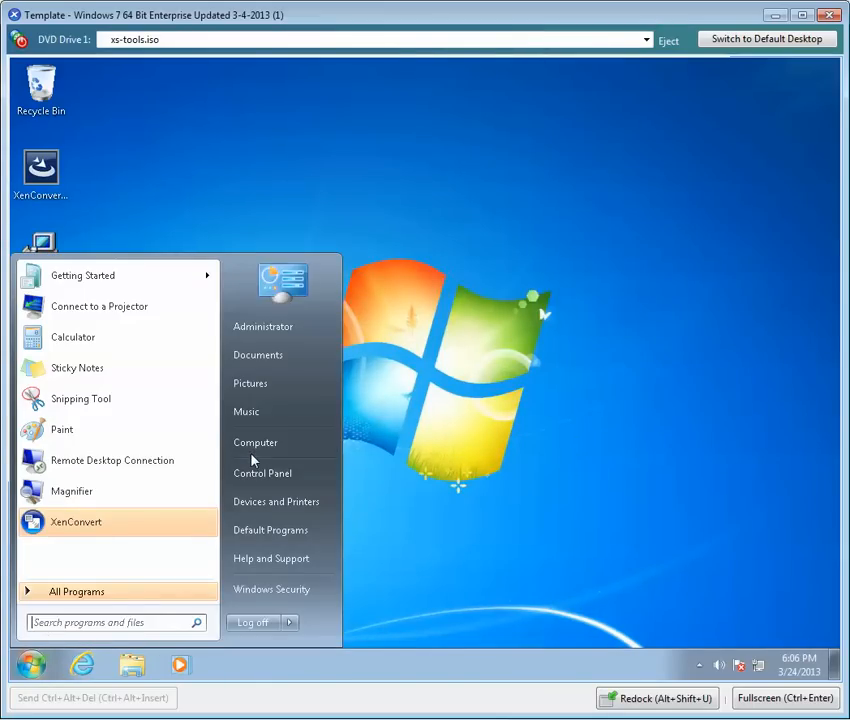
{"action": "left_click", "coordinate": [255, 442]}
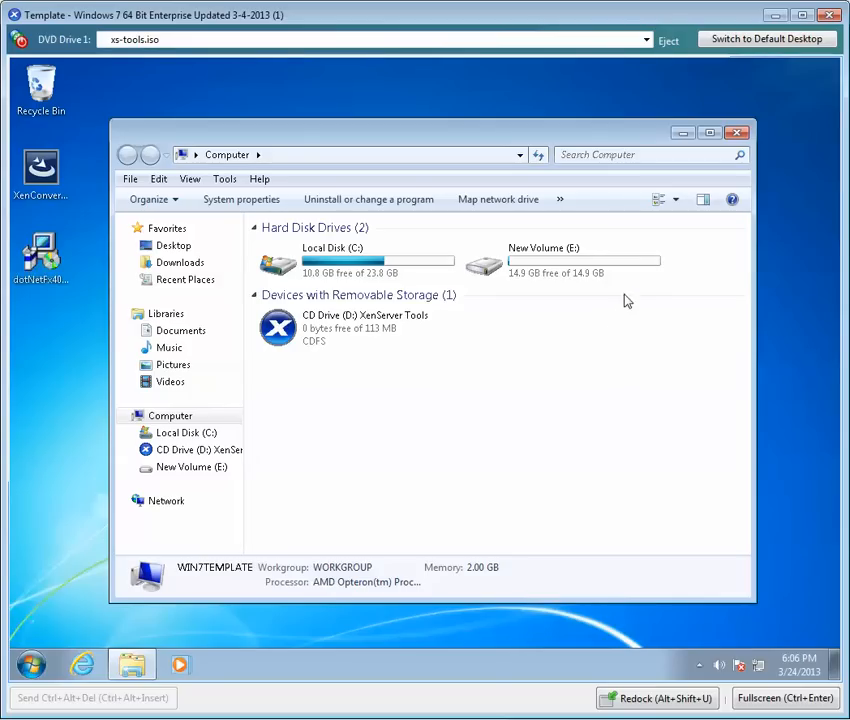
{"action": "mouse_move", "coordinate": [583, 263]}
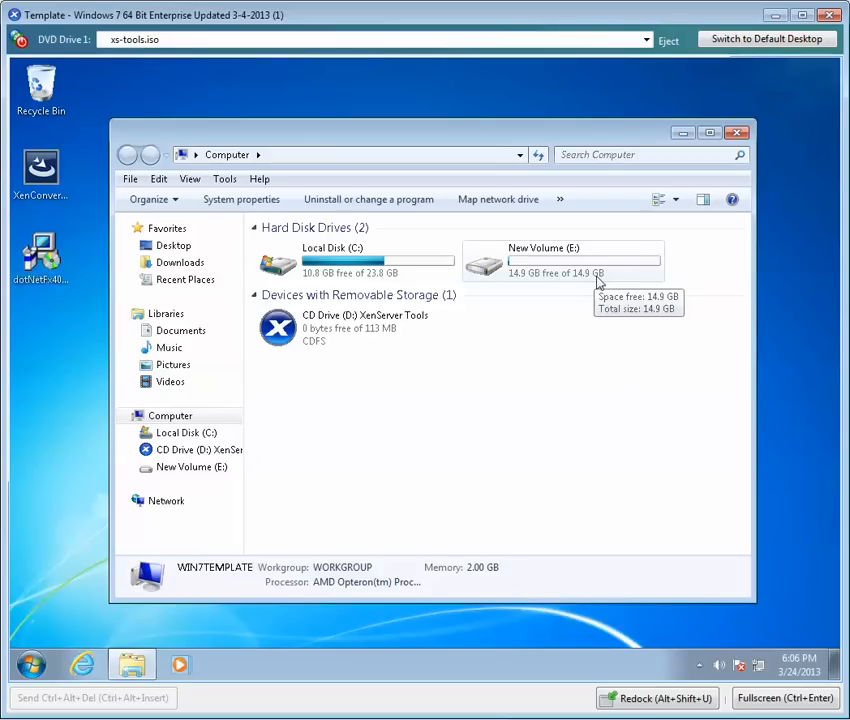
{"action": "mouse_move", "coordinate": [580, 258]}
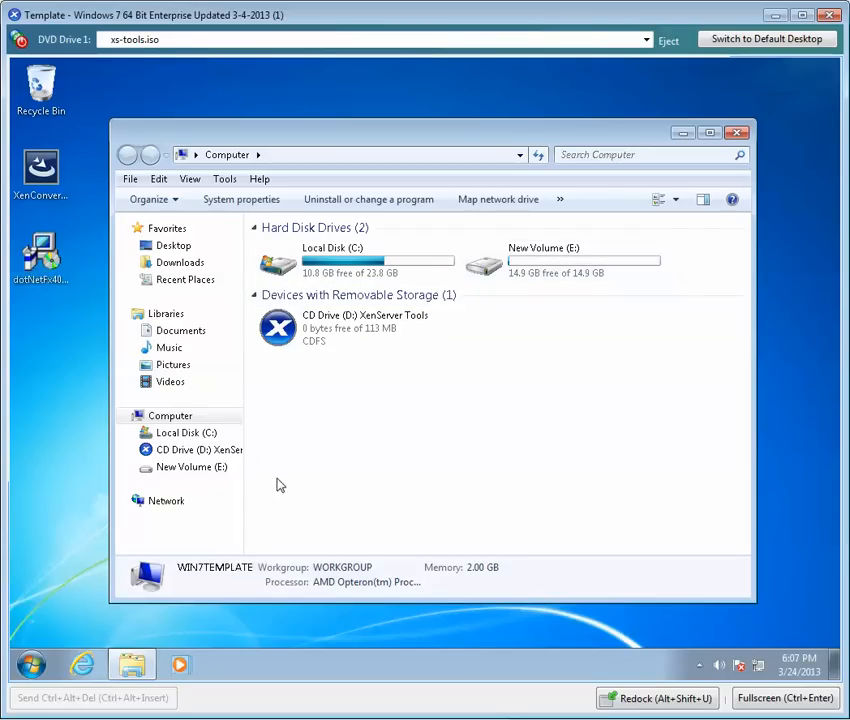
{"action": "left_click", "coordinate": [30, 664]}
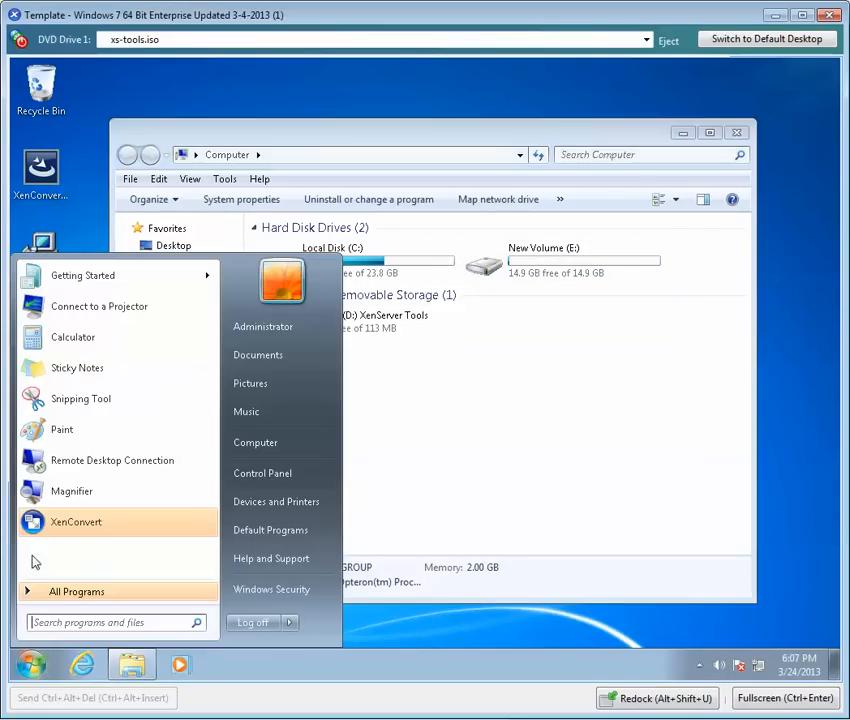
{"action": "left_click", "coordinate": [75, 521]}
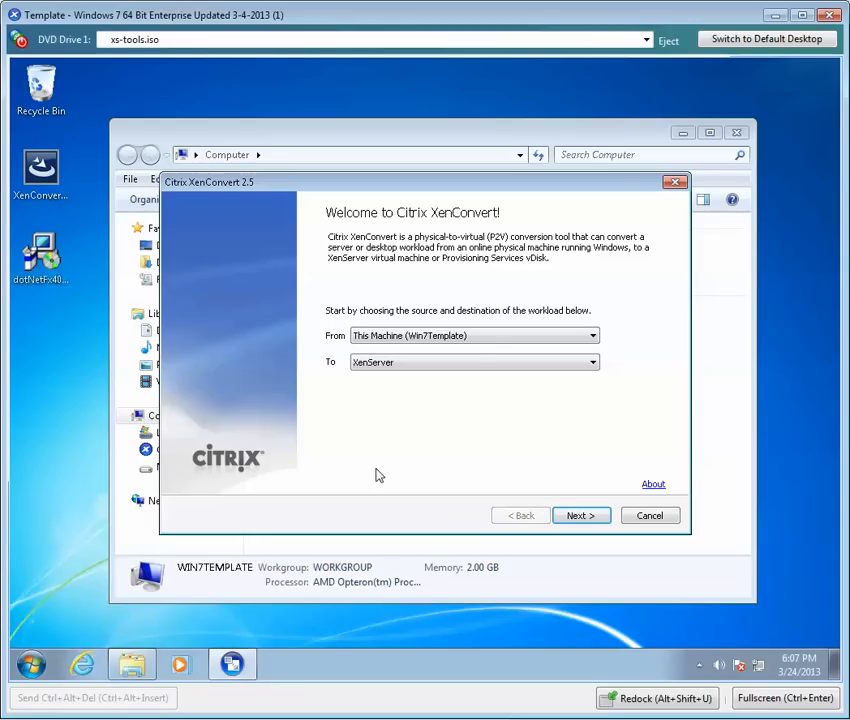
{"action": "mouse_move", "coordinate": [508, 402]}
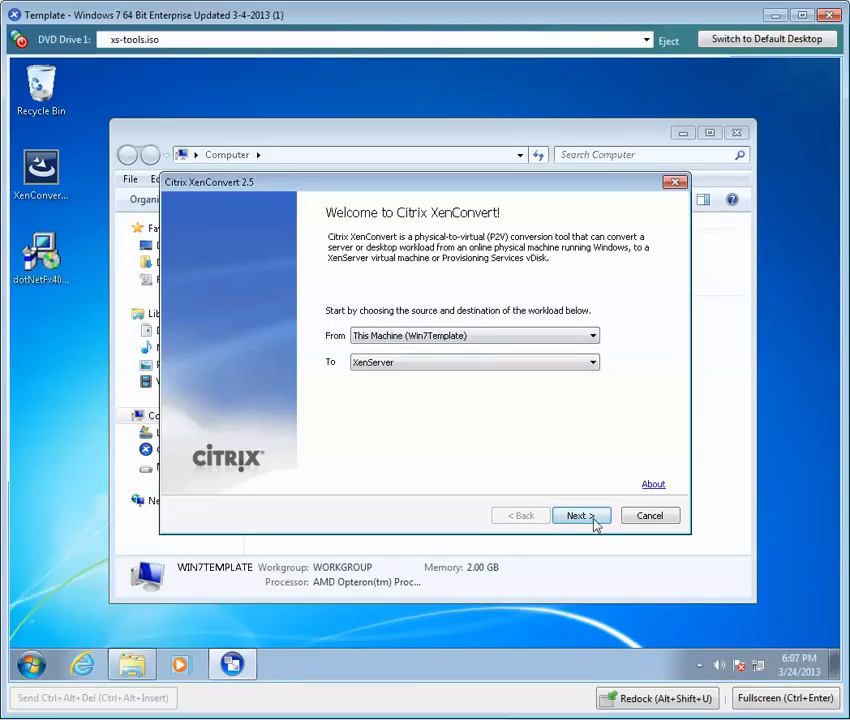
Step: Keep This Machine to XenServer and move on to the volume mapping page
{"action": "left_click", "coordinate": [580, 515]}
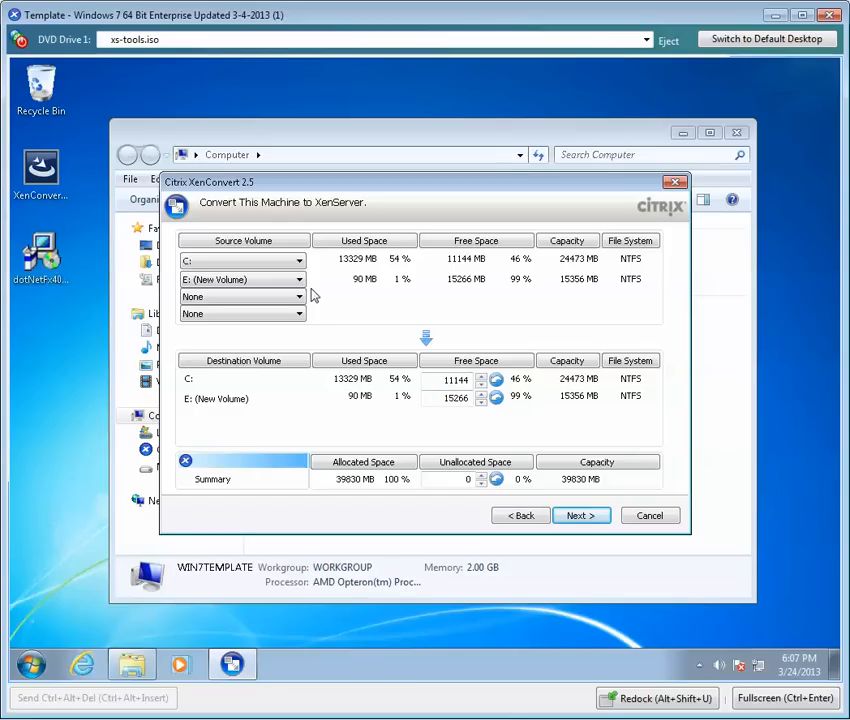
{"action": "mouse_move", "coordinate": [400, 293]}
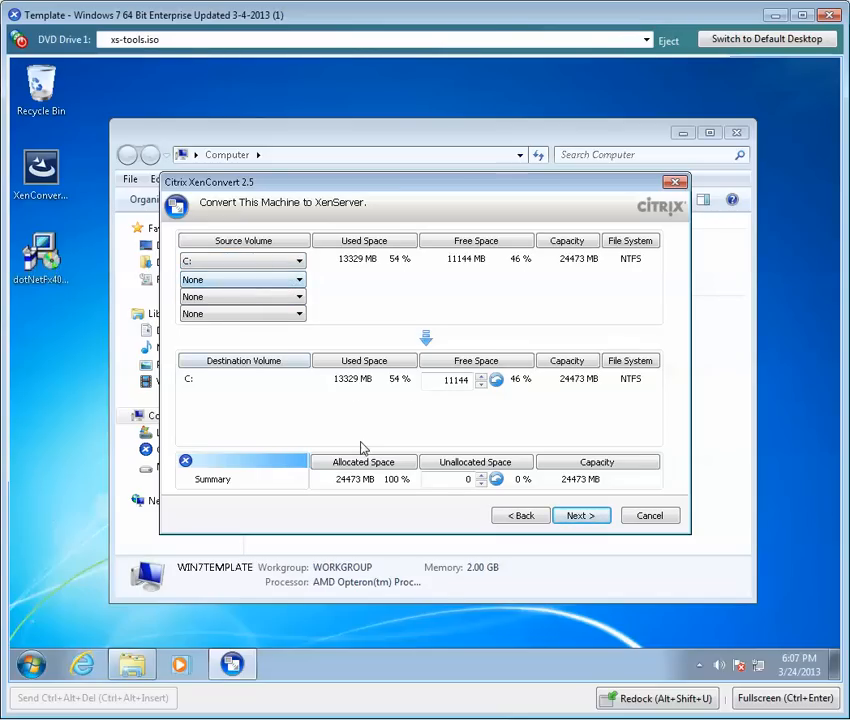
{"action": "mouse_move", "coordinate": [372, 503]}
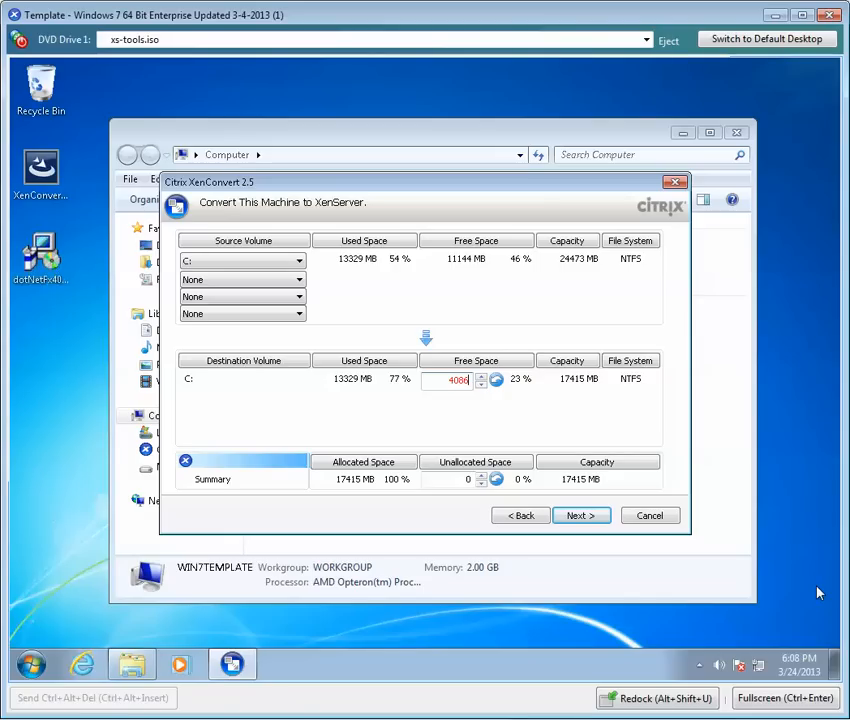
{"action": "mouse_move", "coordinate": [775, 185]}
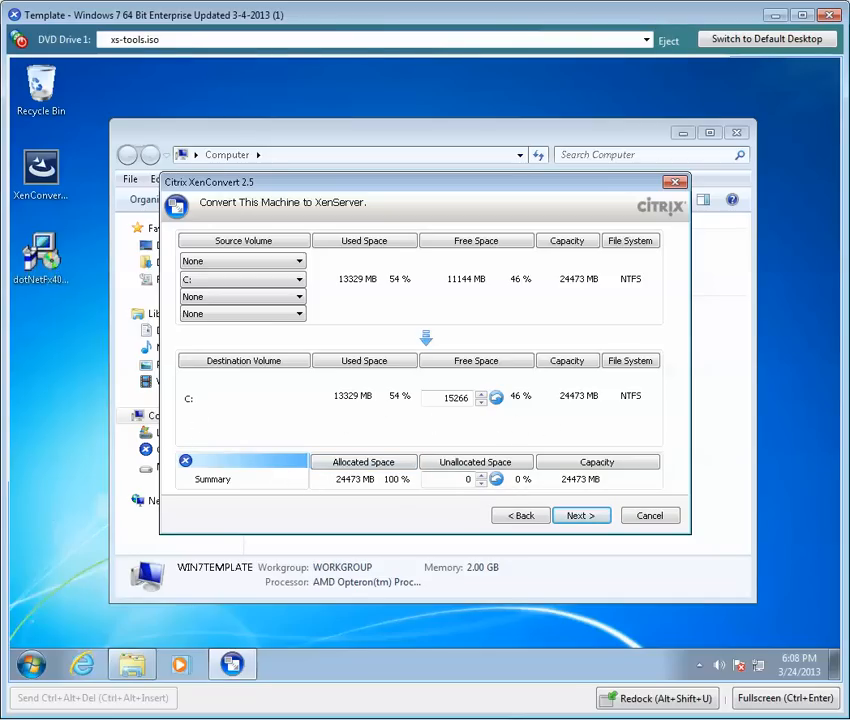
{"action": "mouse_move", "coordinate": [474, 267]}
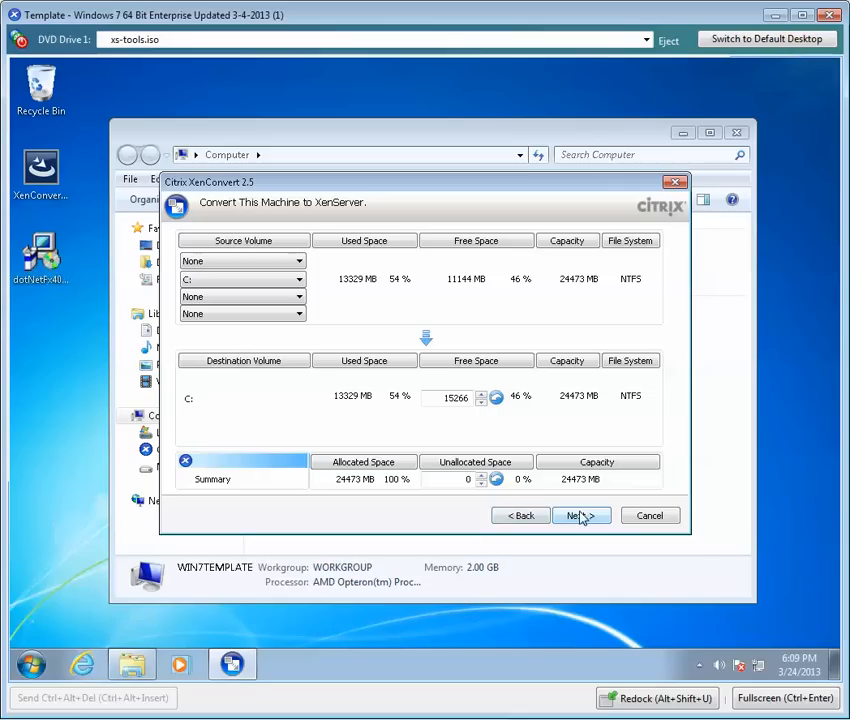
{"action": "left_click", "coordinate": [581, 515]}
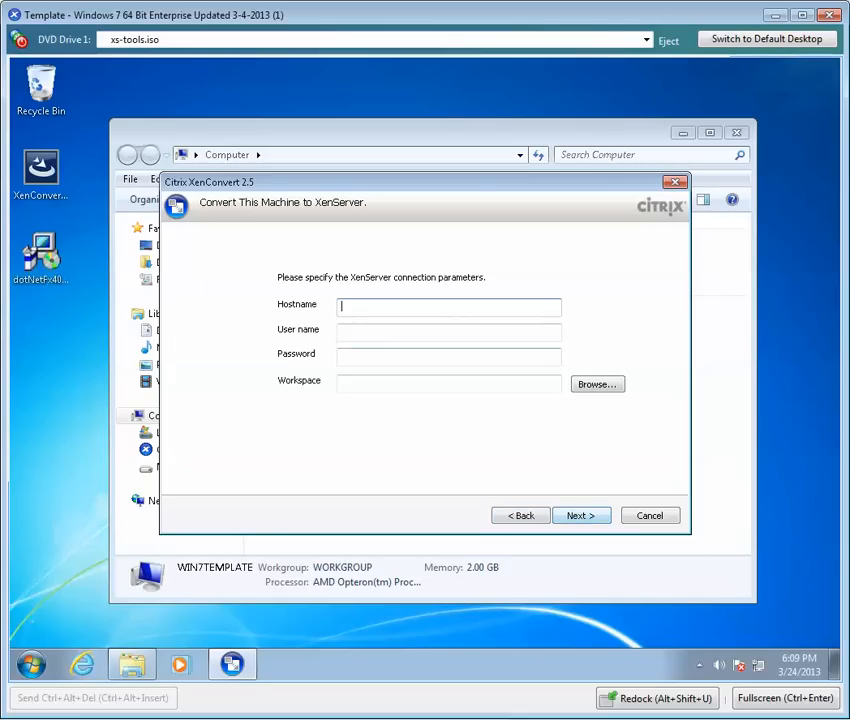
{"action": "mouse_move", "coordinate": [617, 123]}
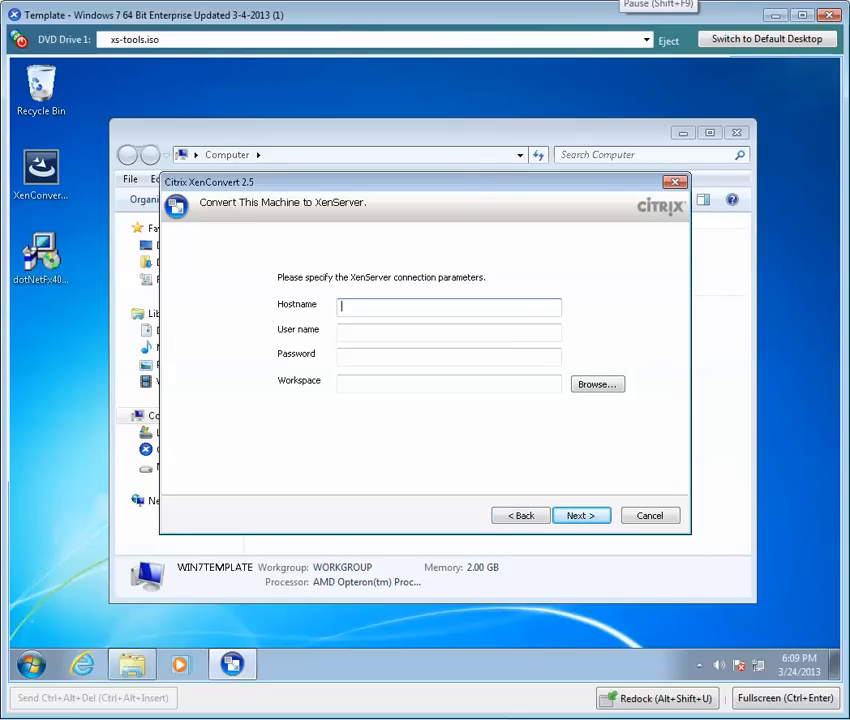
{"action": "type", "text": "10.201.161.5"}
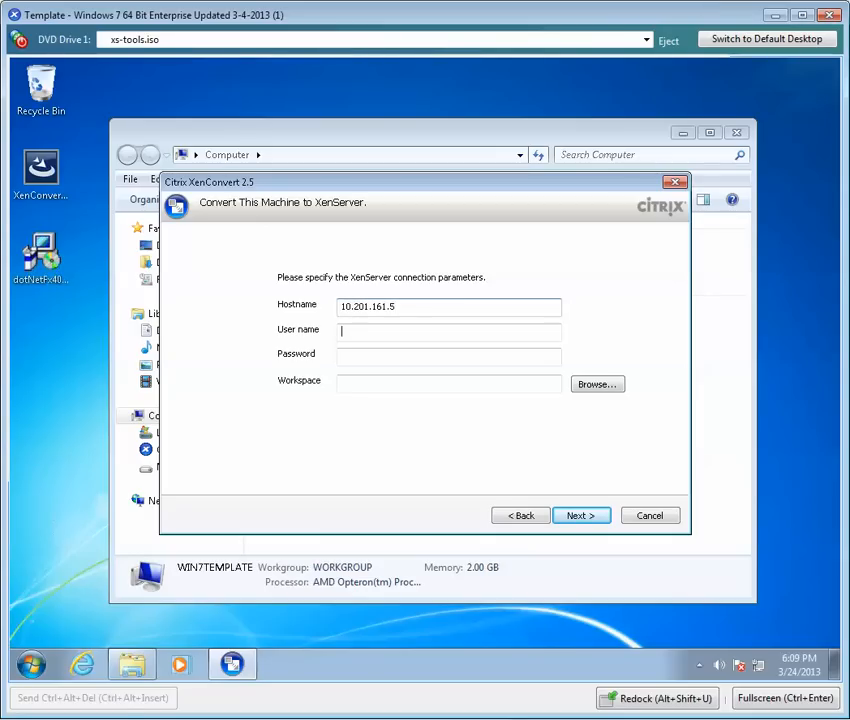
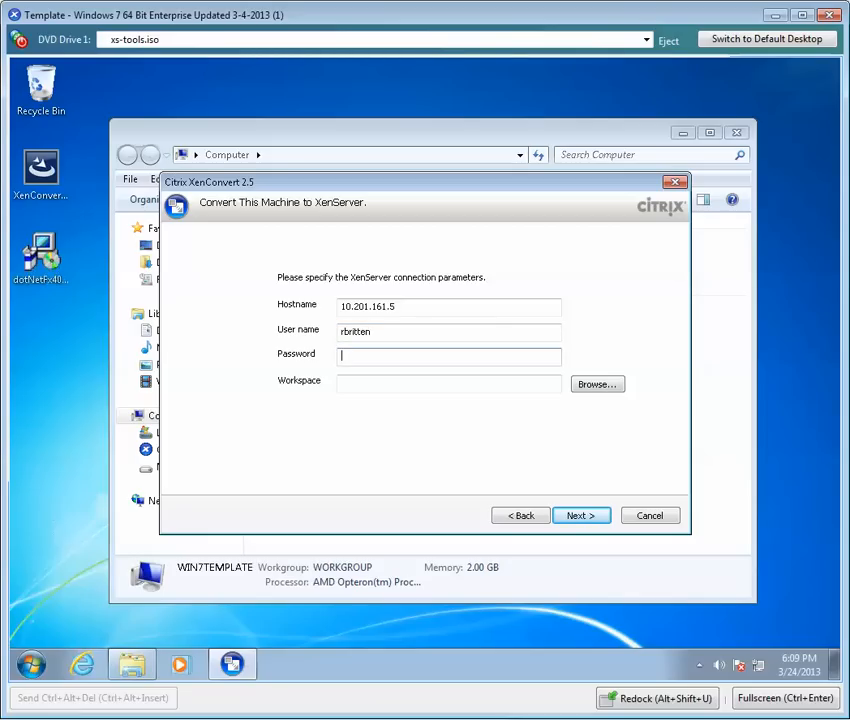
{"action": "type", "text": "password"}
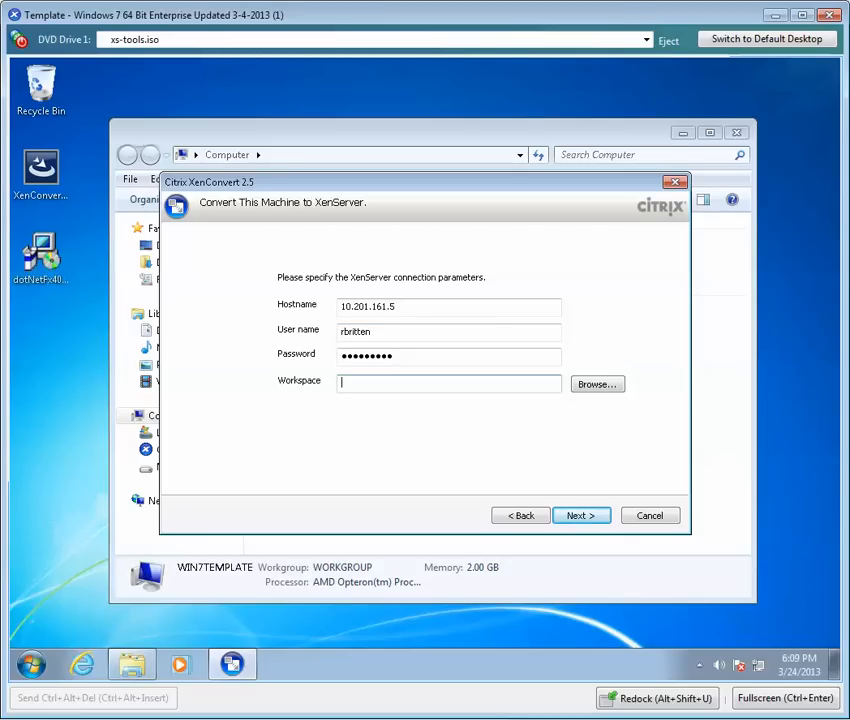
{"action": "mouse_move", "coordinate": [617, 417]}
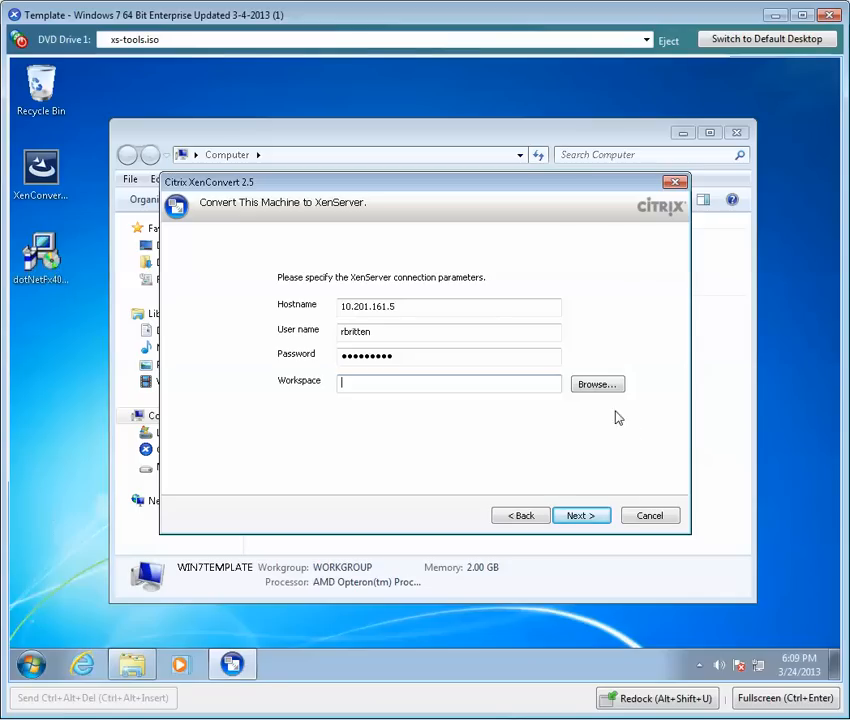
Step: Create a V2V folder on drive E:, set E:\V2V as workspace, and submit credentials
{"action": "left_click", "coordinate": [597, 384]}
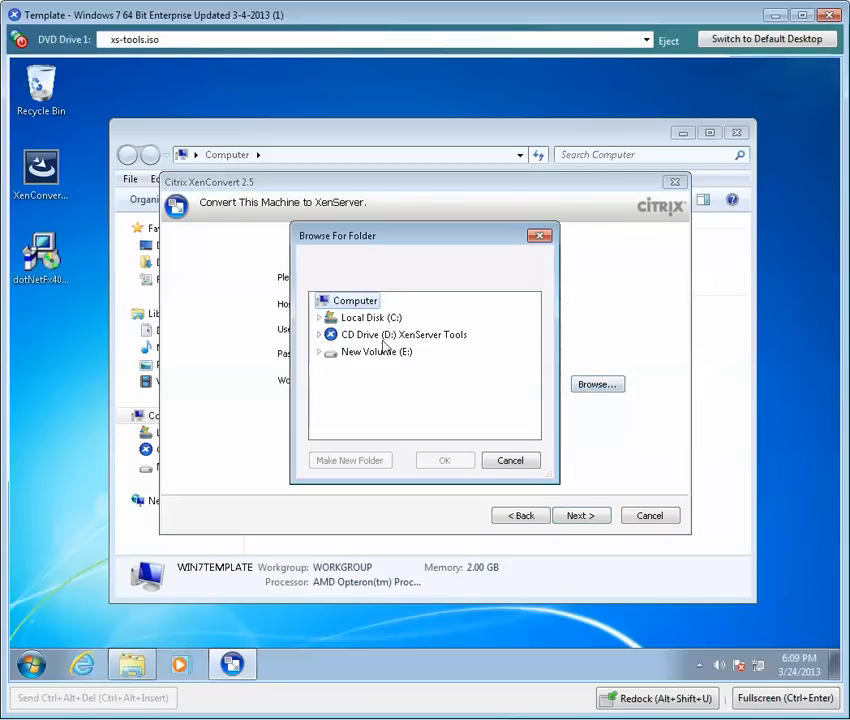
{"action": "left_click", "coordinate": [377, 351]}
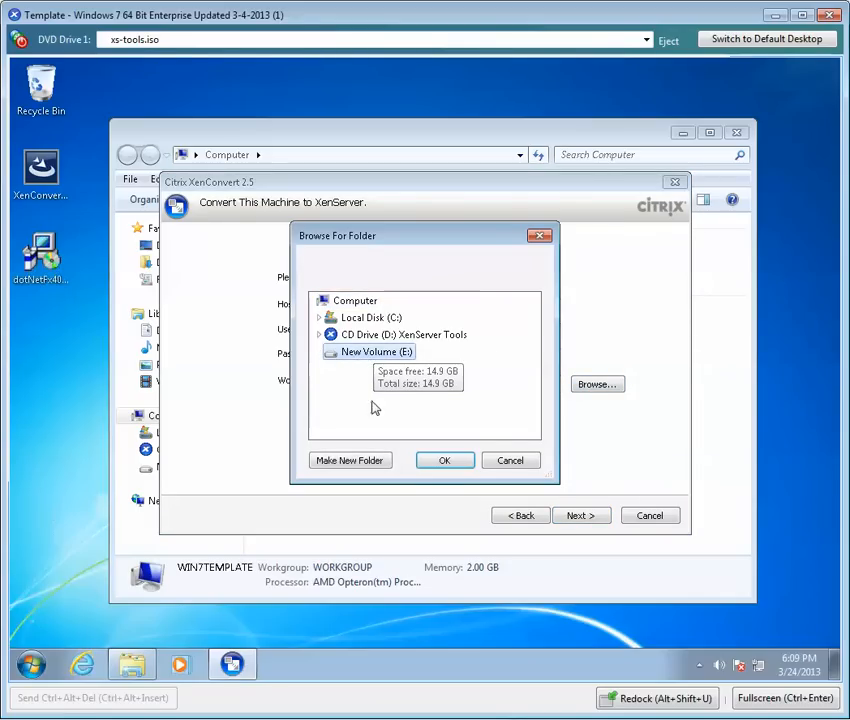
{"action": "left_click", "coordinate": [350, 460]}
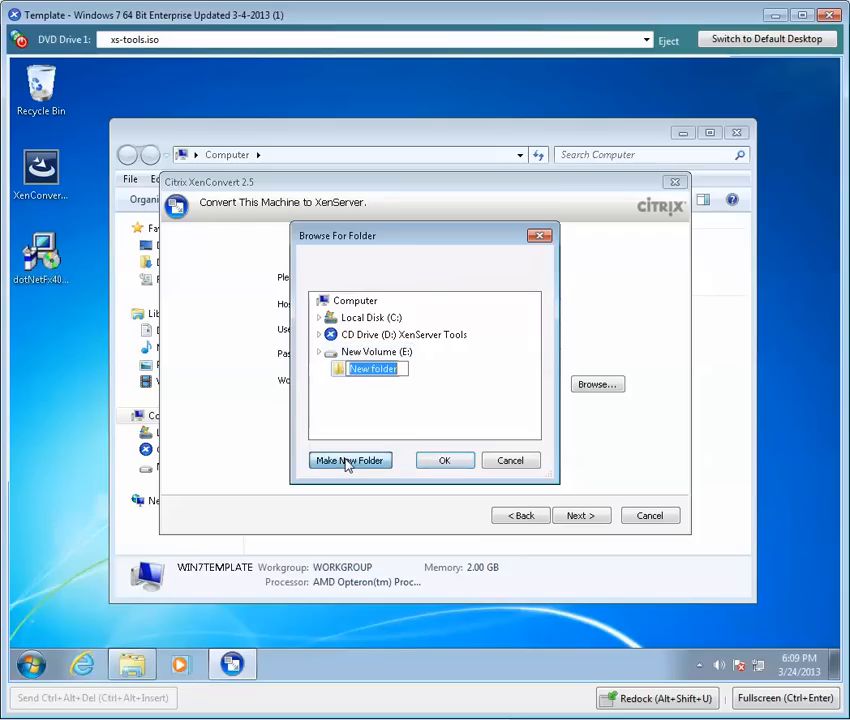
{"action": "type", "text": "V2V"}
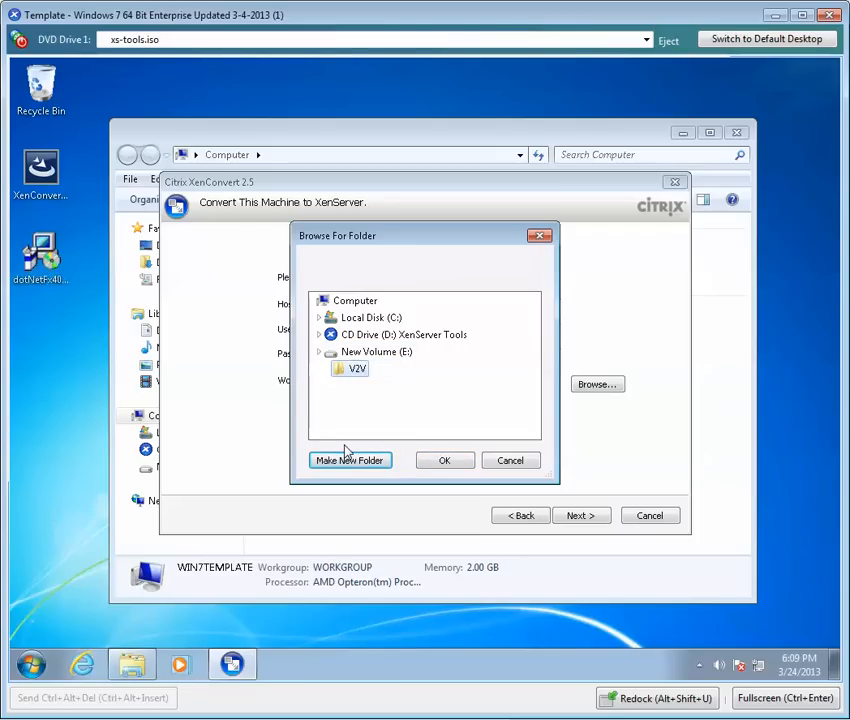
{"action": "left_click", "coordinate": [445, 460]}
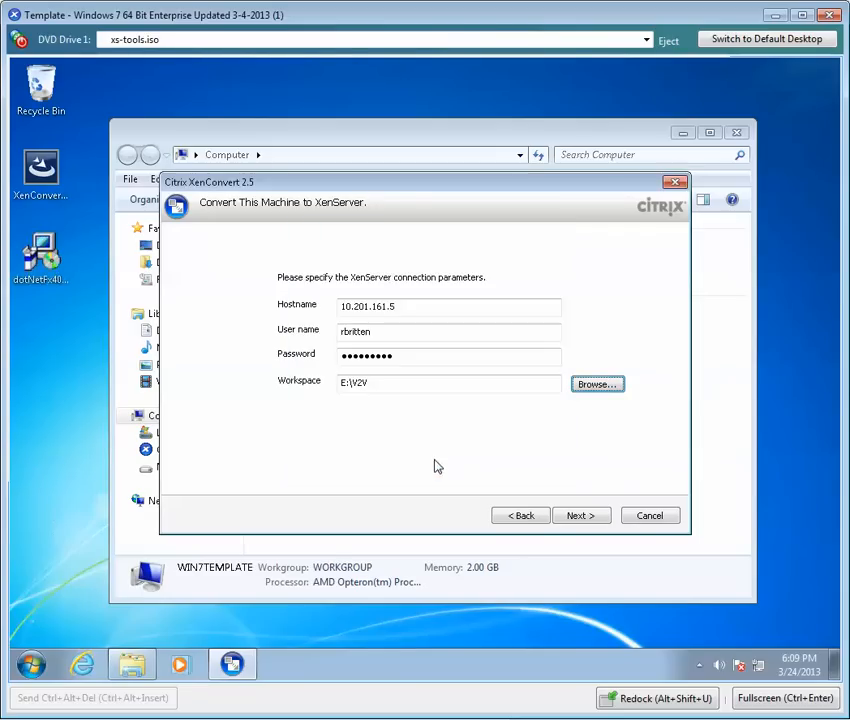
{"action": "left_click", "coordinate": [581, 515]}
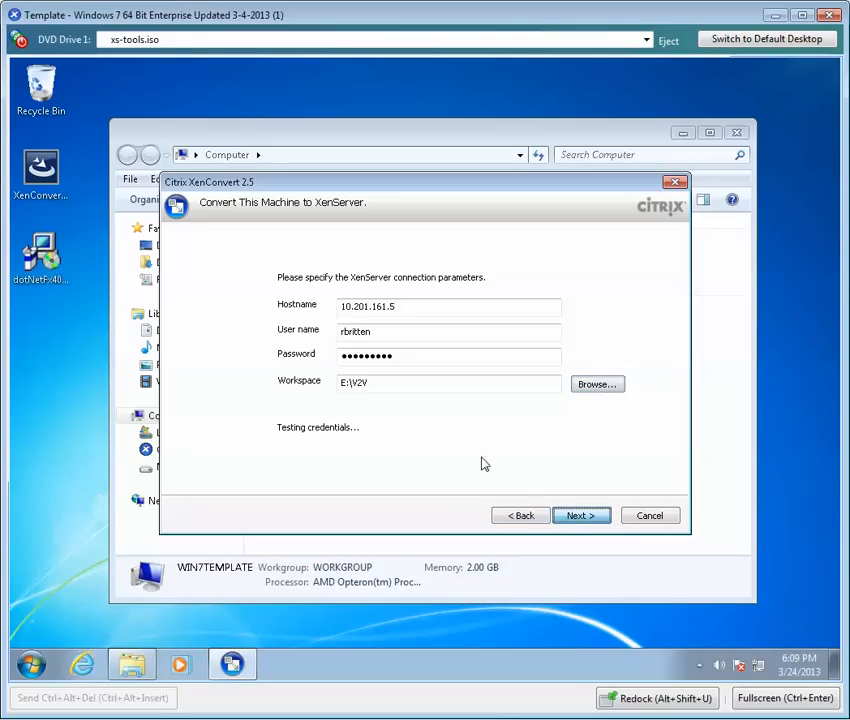
{"action": "mouse_move", "coordinate": [585, 472]}
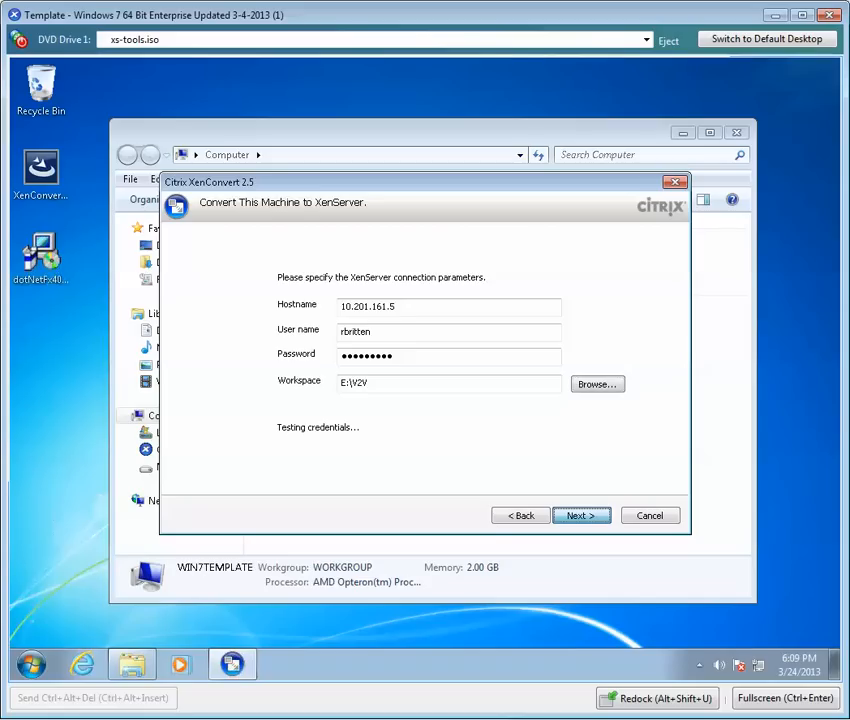
Step: Proceed once XenServer accepts the credentials to the VM name and storage repository page
{"action": "left_click", "coordinate": [581, 515]}
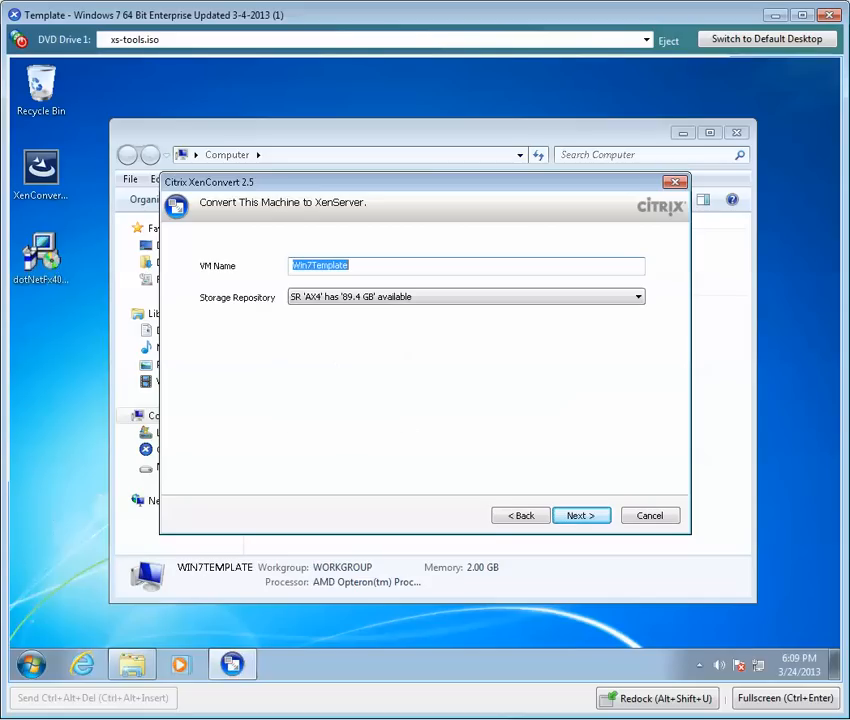
{"action": "mouse_move", "coordinate": [260, 242]}
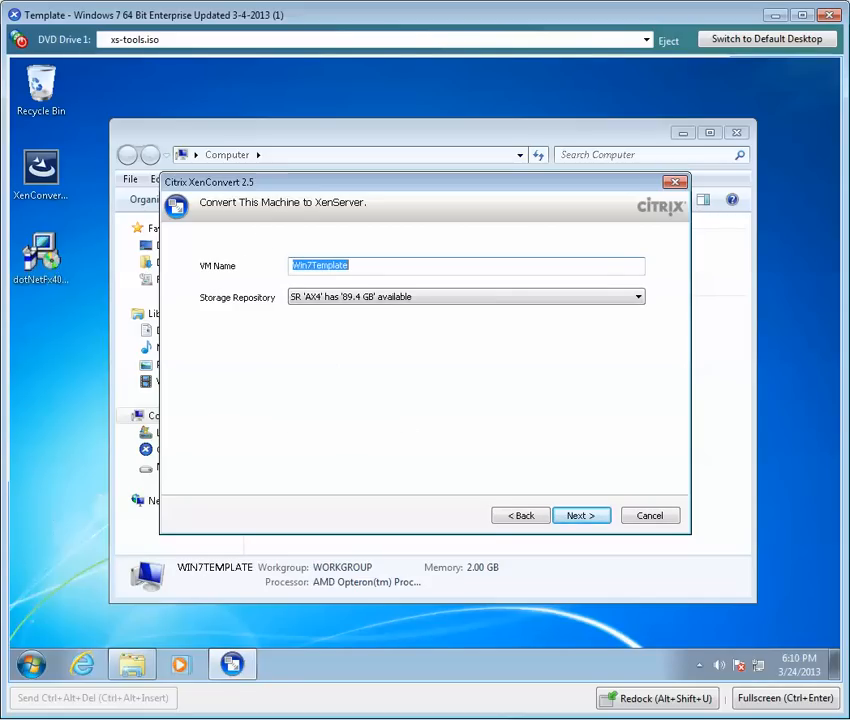
Step: Name the VM Win7V2V, select storage repository AX4, and advance to the summary
{"action": "type", "text": "Win7"}
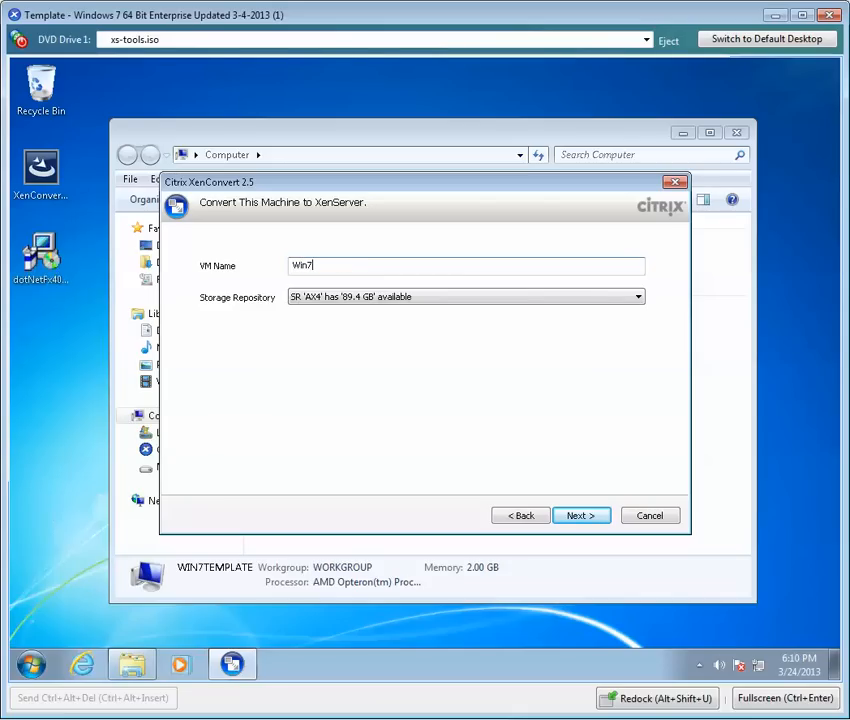
{"action": "type", "text": "V2"}
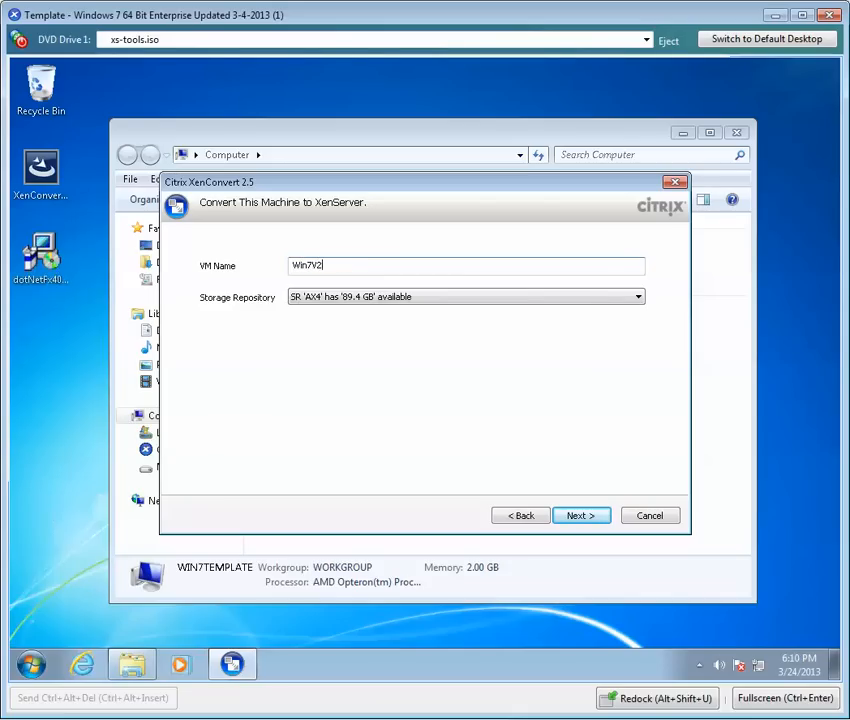
{"action": "type", "text": "V"}
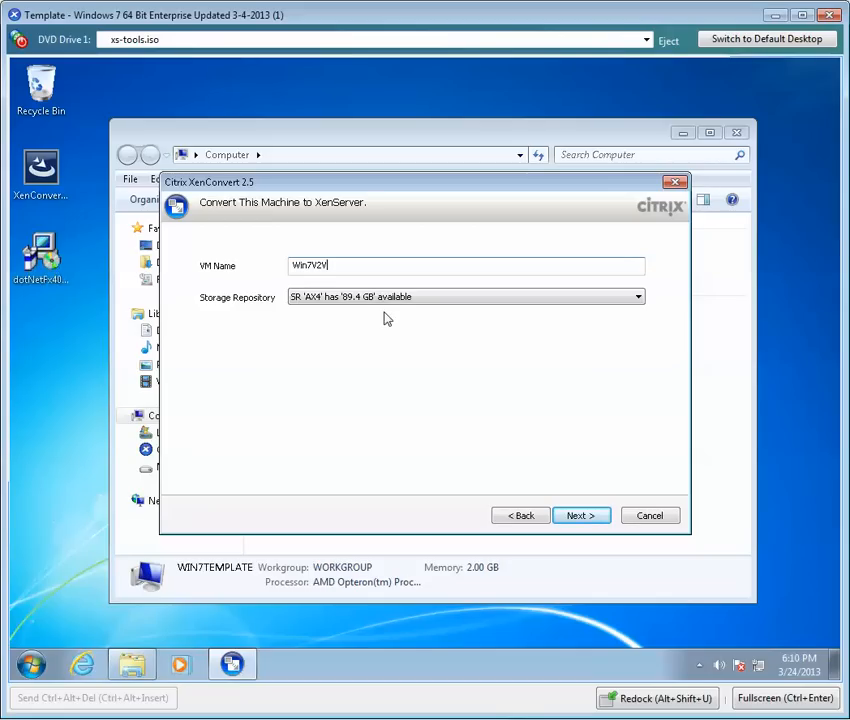
{"action": "left_click", "coordinate": [465, 296]}
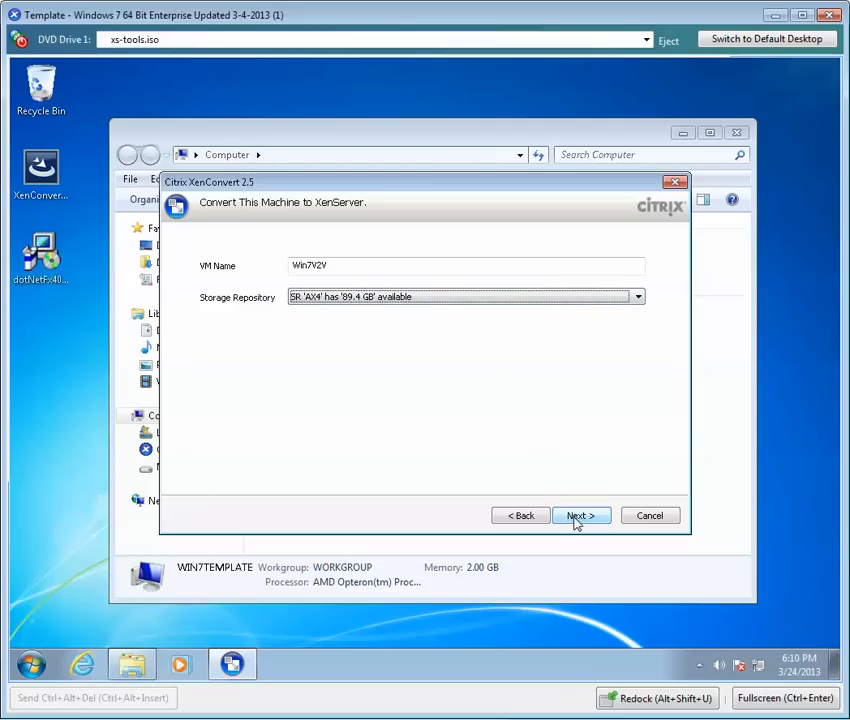
{"action": "left_click", "coordinate": [581, 515]}
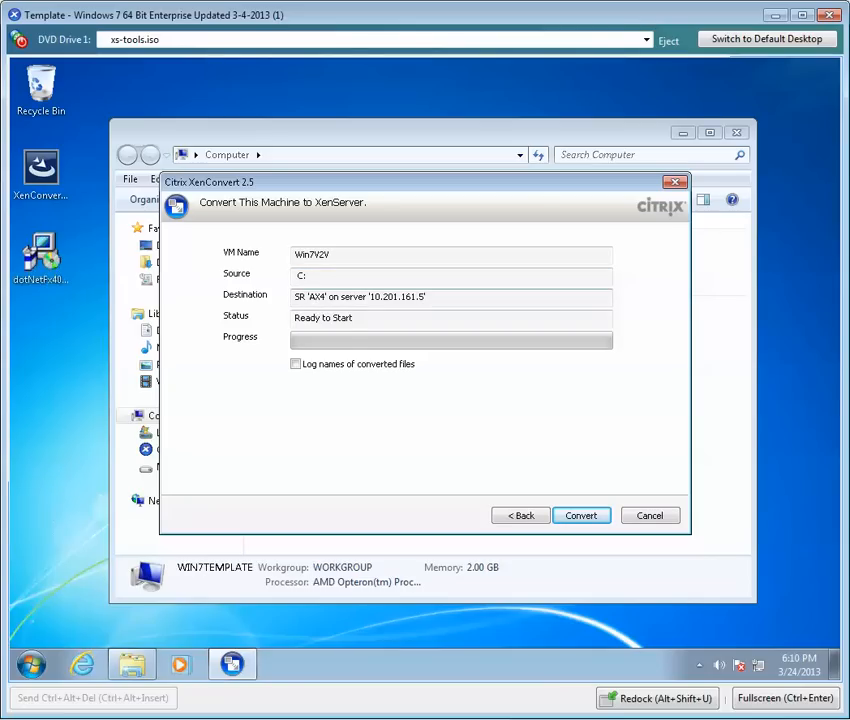
Step: Review the summary, leave converted-file-name logging off, and start converting C: to Win7V2V
{"action": "double_click", "coordinate": [314, 297]}
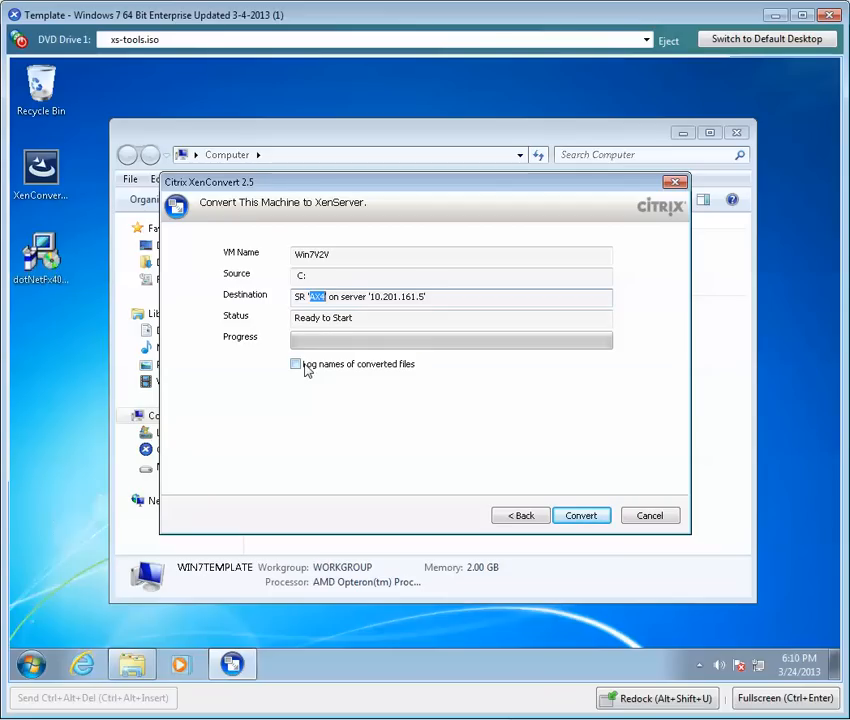
{"action": "left_click", "coordinate": [295, 363]}
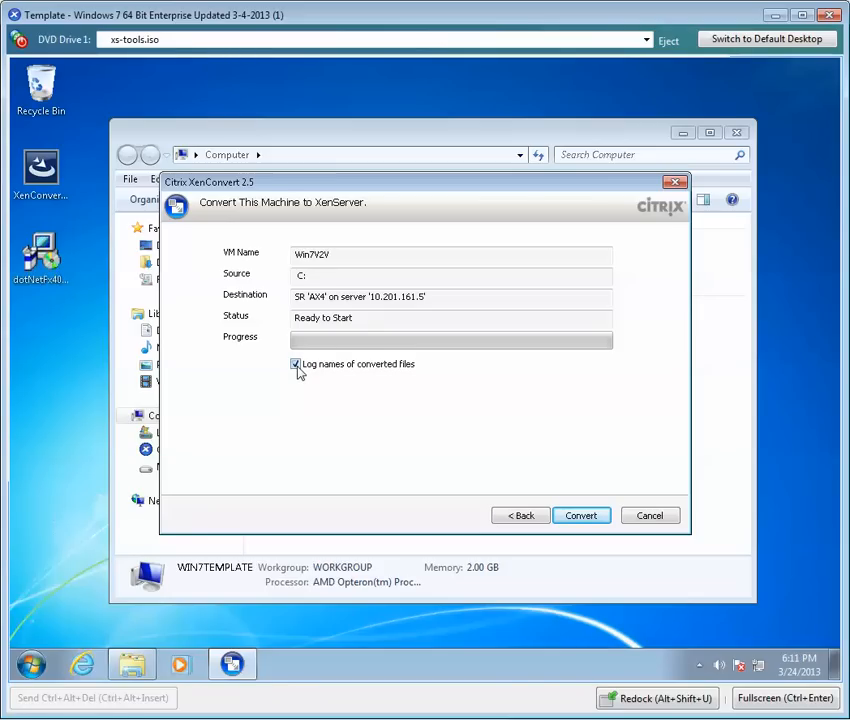
{"action": "left_click", "coordinate": [295, 363]}
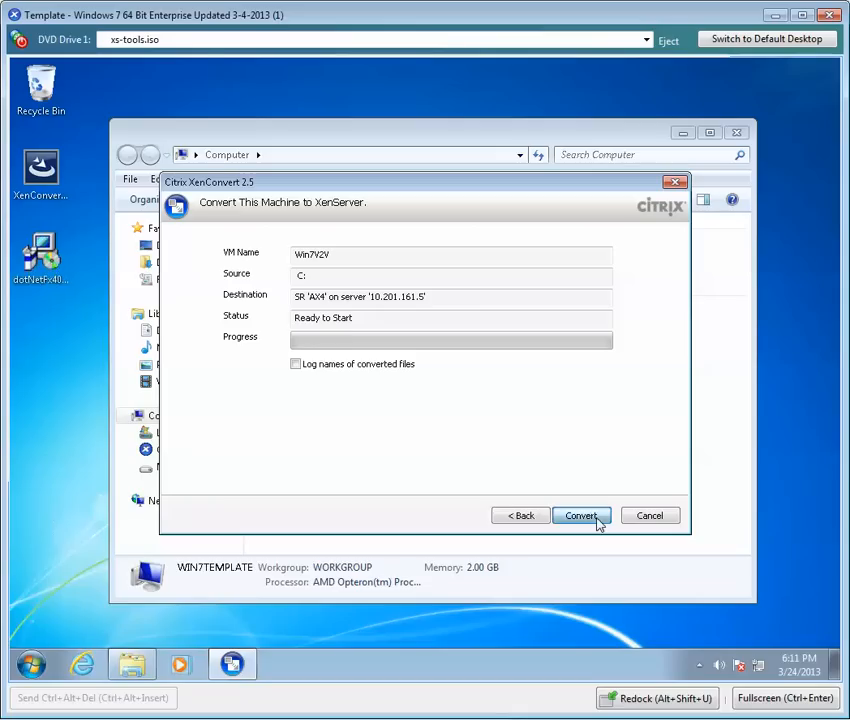
{"action": "left_click", "coordinate": [581, 515]}
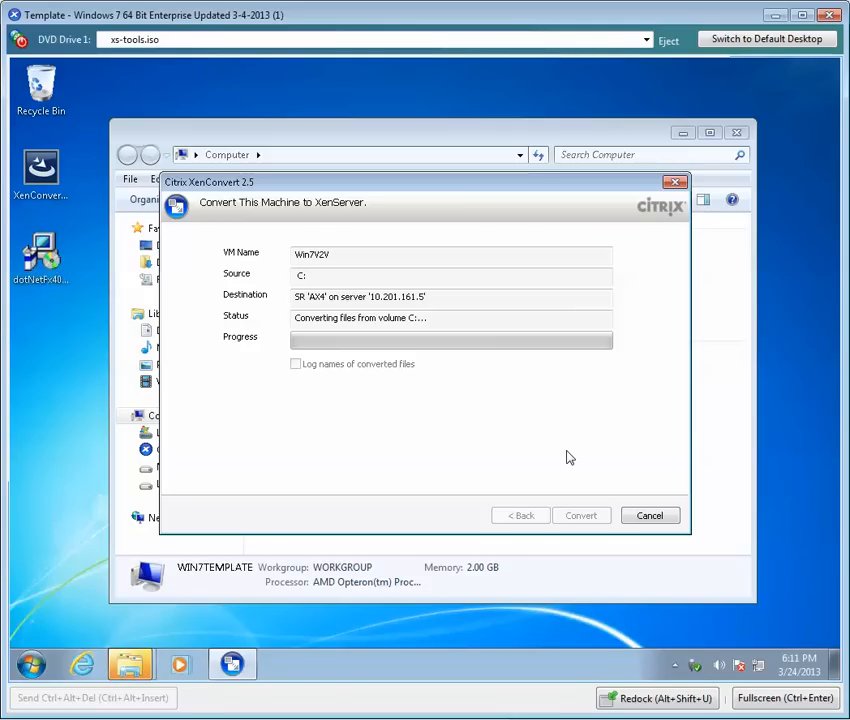
{"action": "mouse_move", "coordinate": [95, 247]}
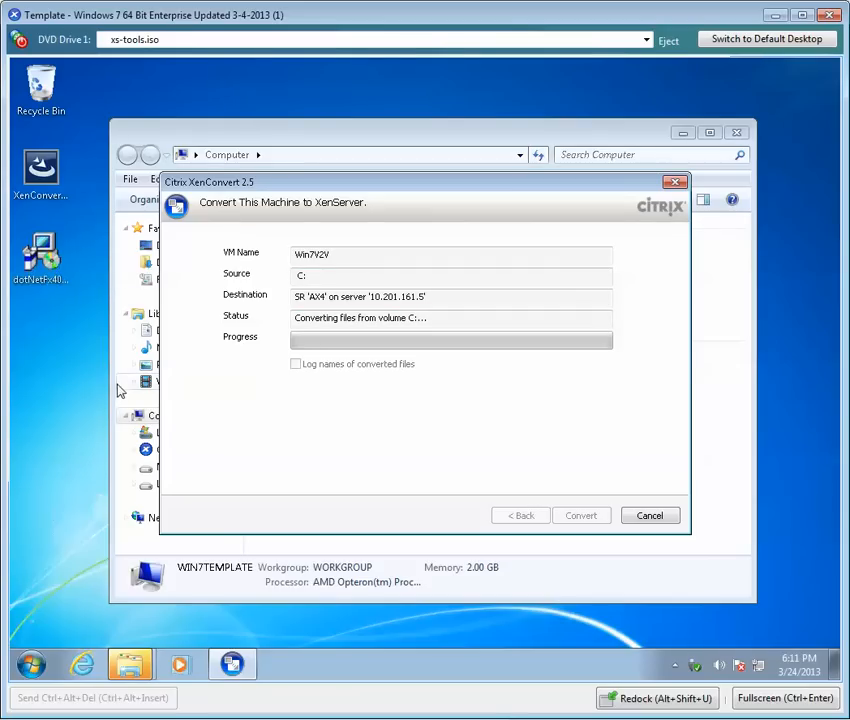
{"action": "mouse_move", "coordinate": [352, 443]}
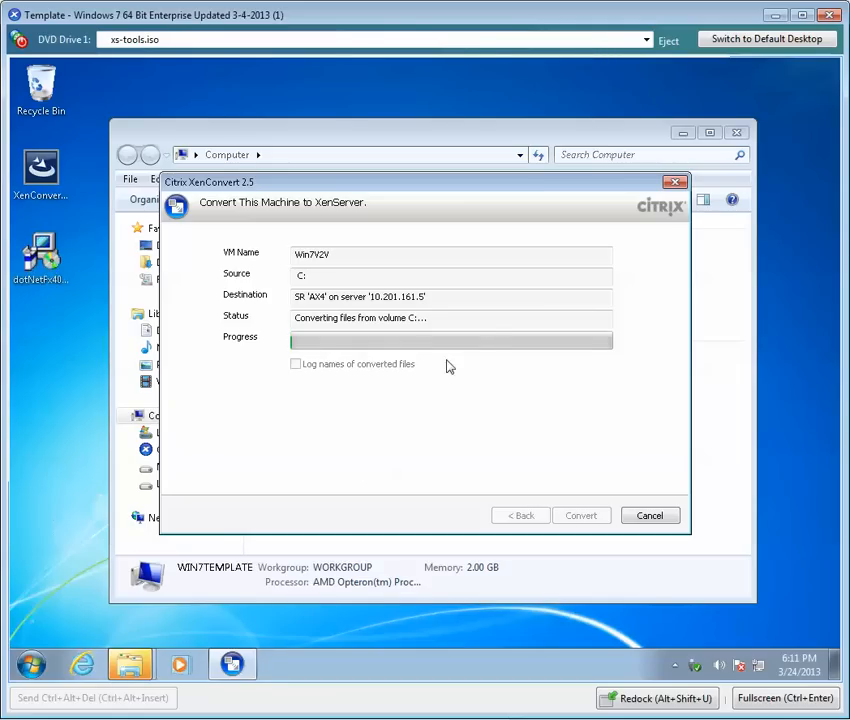
{"action": "mouse_move", "coordinate": [390, 223]}
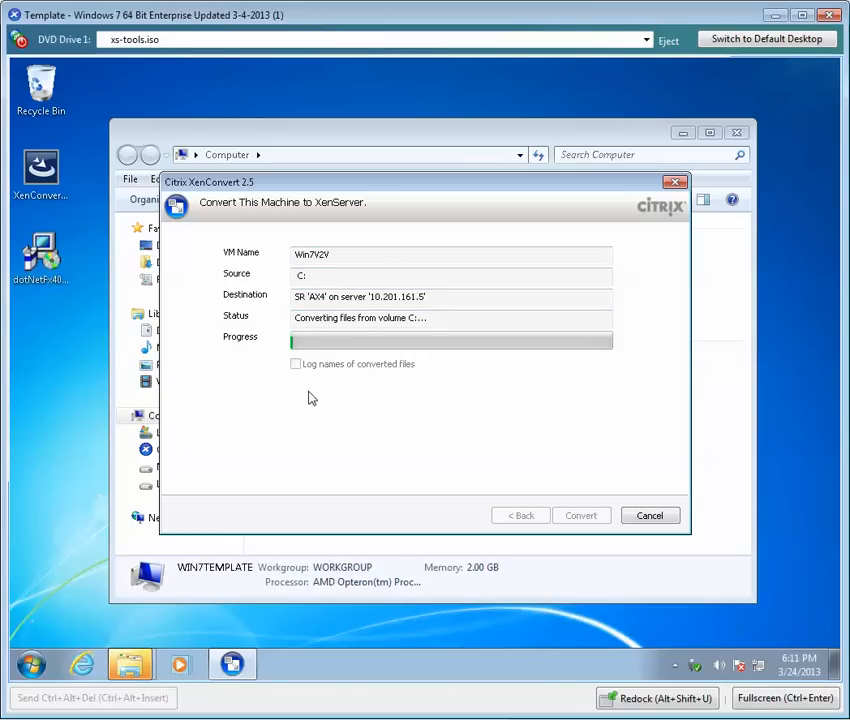
{"action": "mouse_move", "coordinate": [830, 248]}
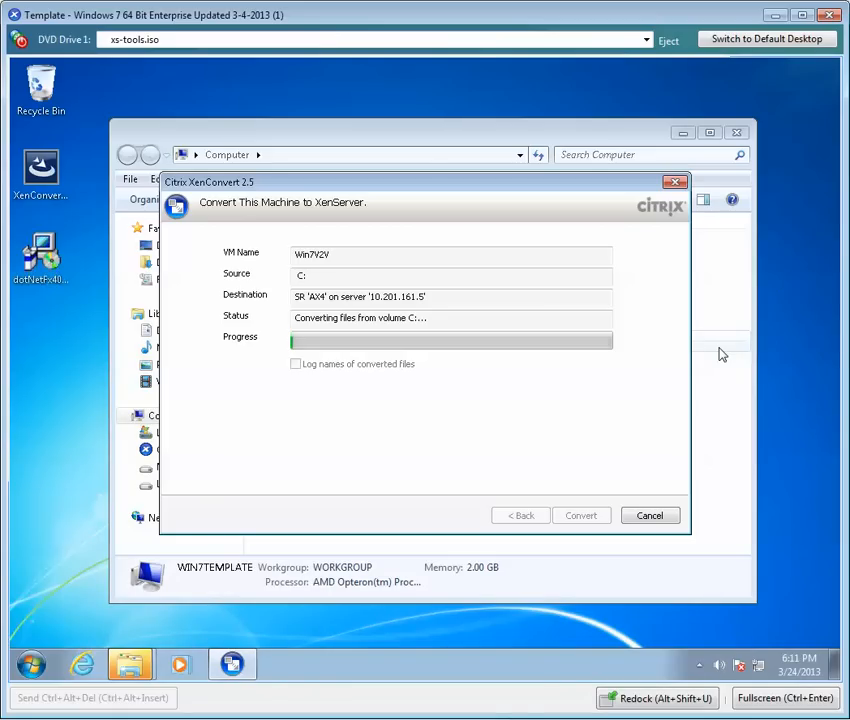
{"action": "mouse_move", "coordinate": [667, 311]}
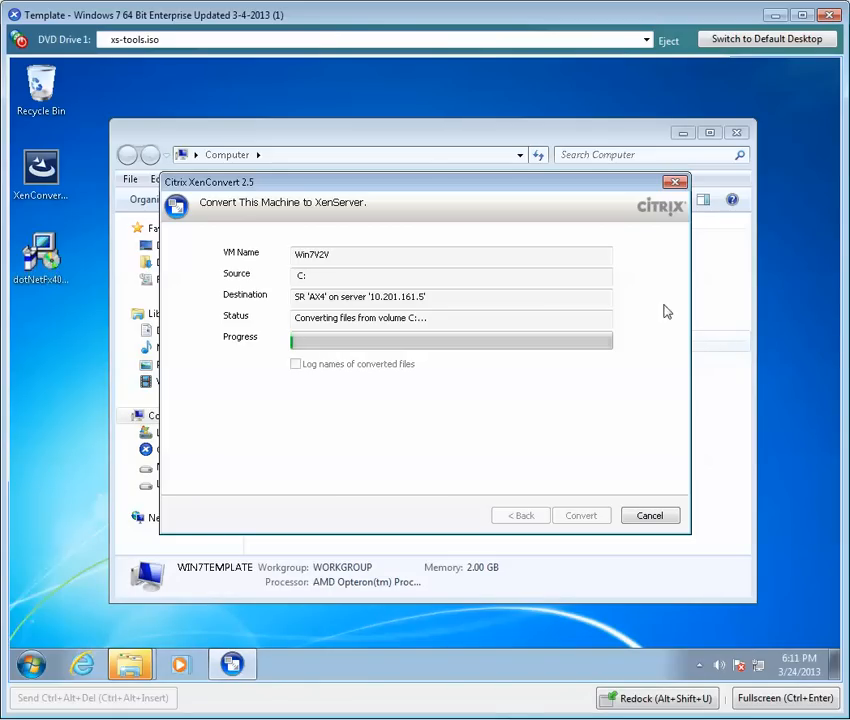
{"action": "mouse_move", "coordinate": [409, 387]}
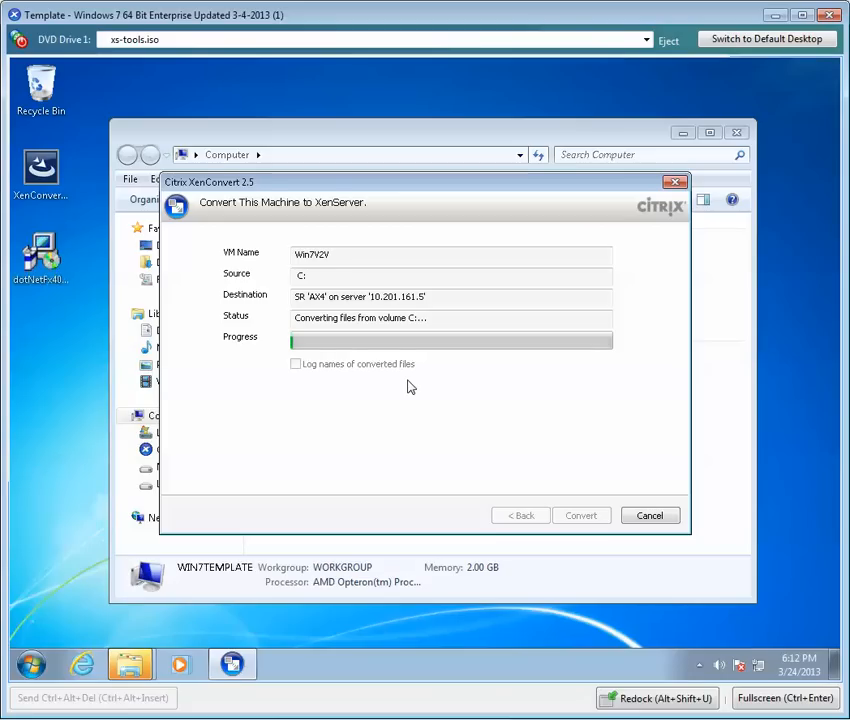
{"action": "mouse_move", "coordinate": [763, 390]}
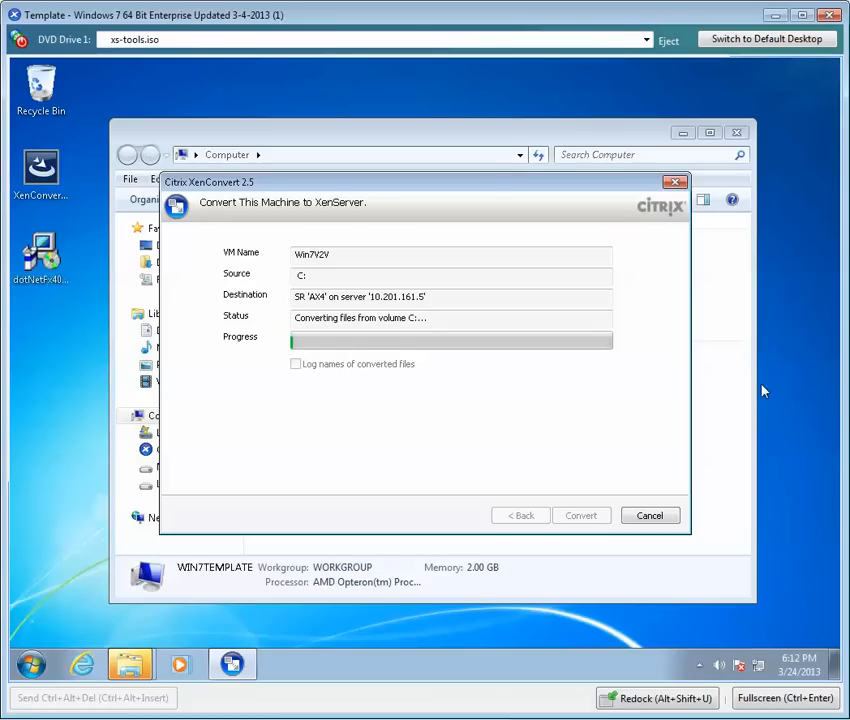
{"action": "mouse_move", "coordinate": [716, 243]}
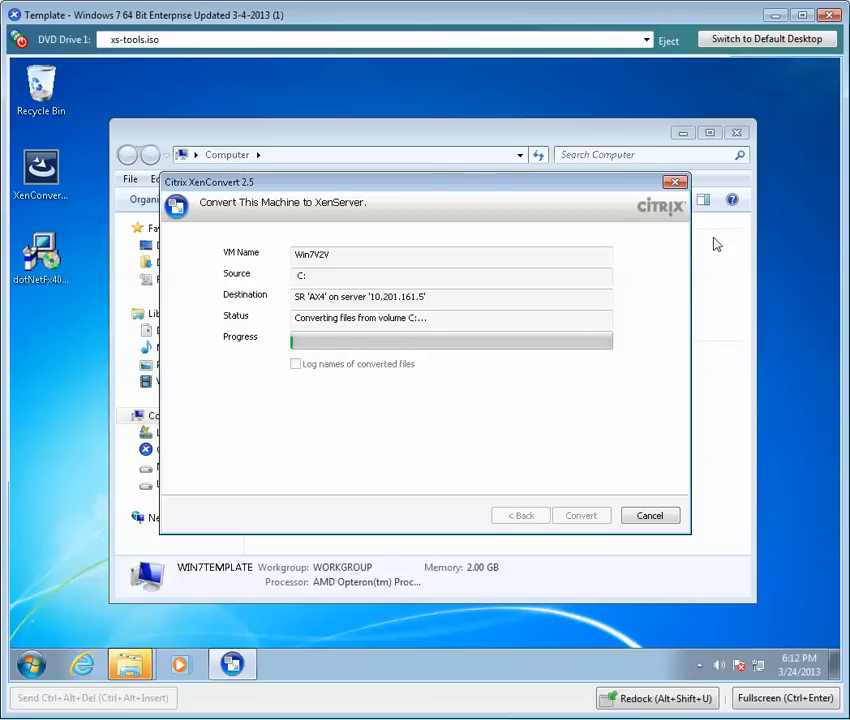